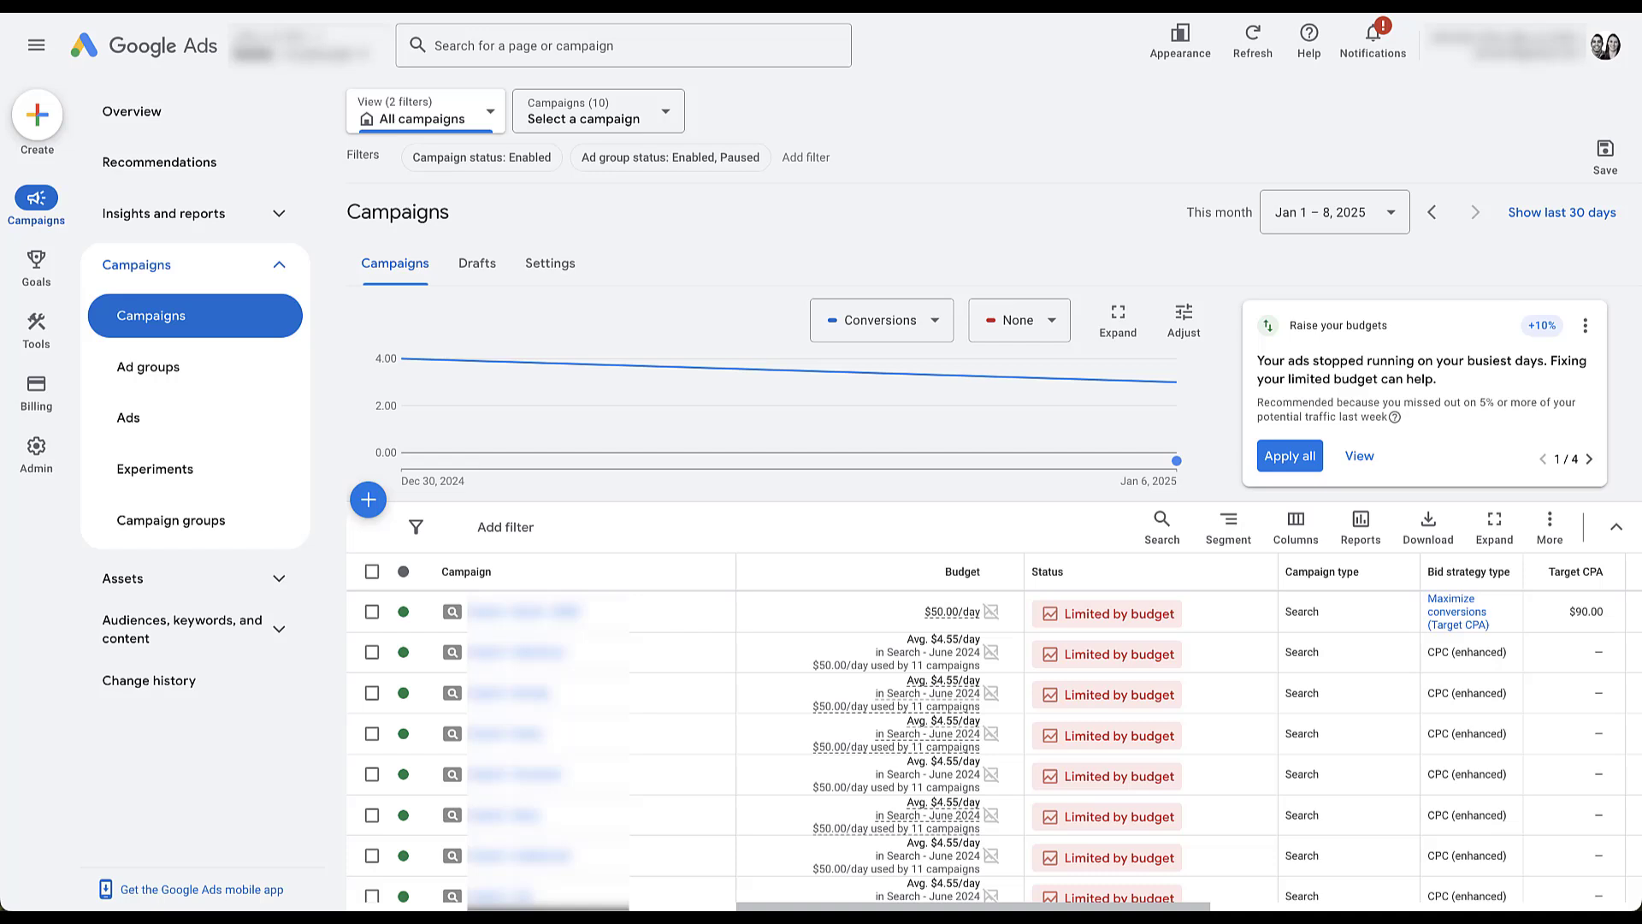
- Go to Admin account settings and expand the Customer Match section
left_click(36, 455)
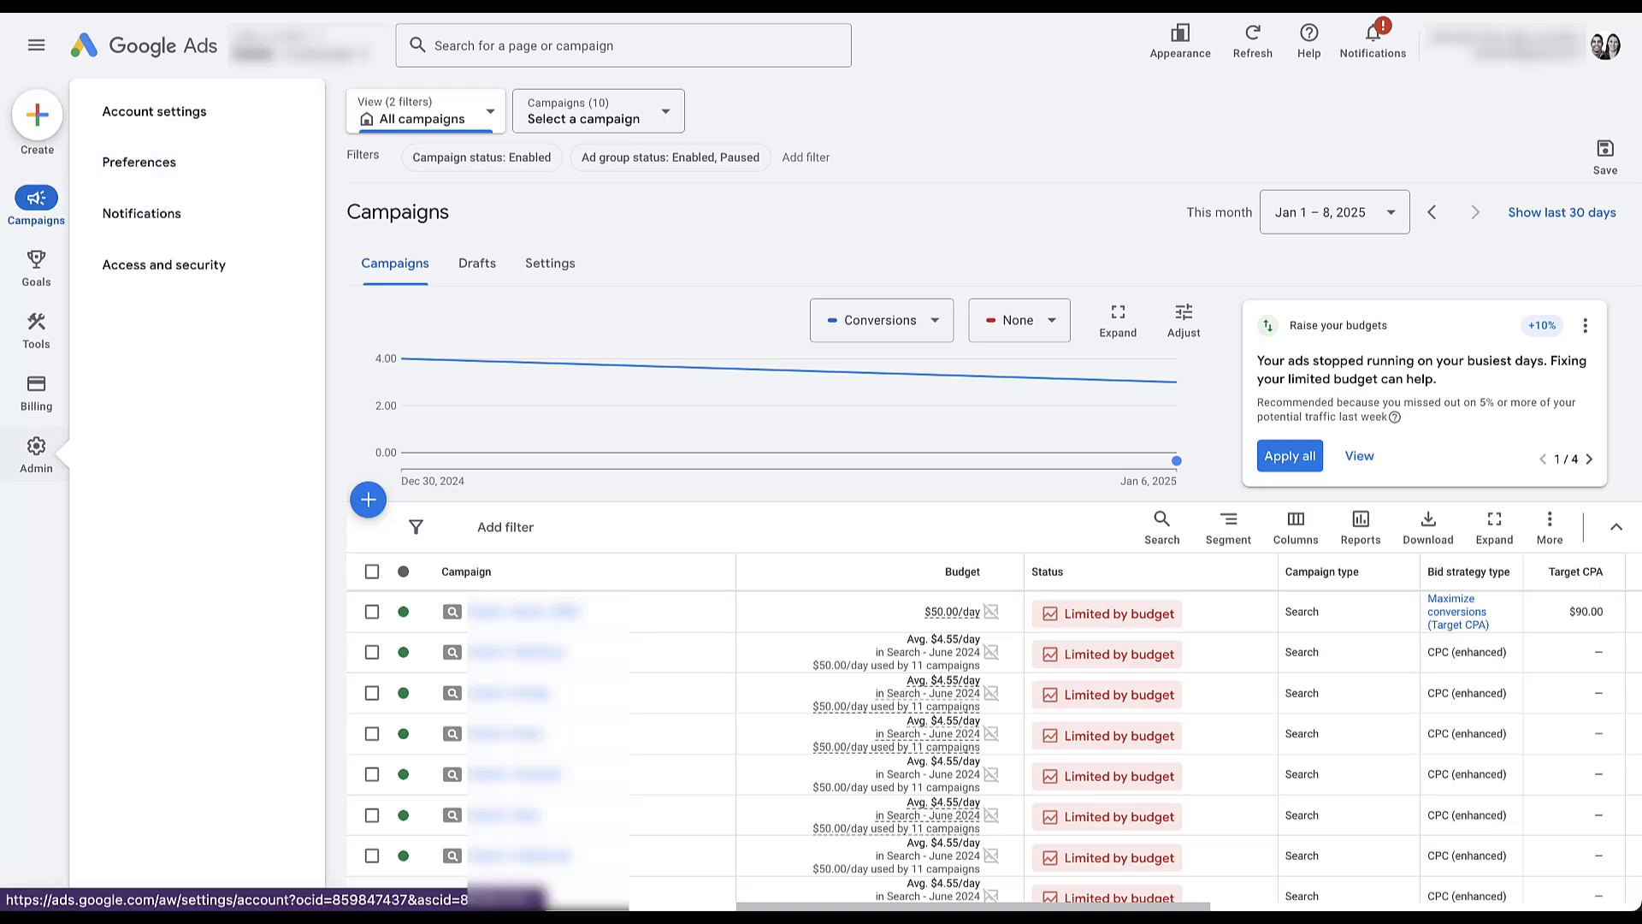
mouse_move(153, 112)
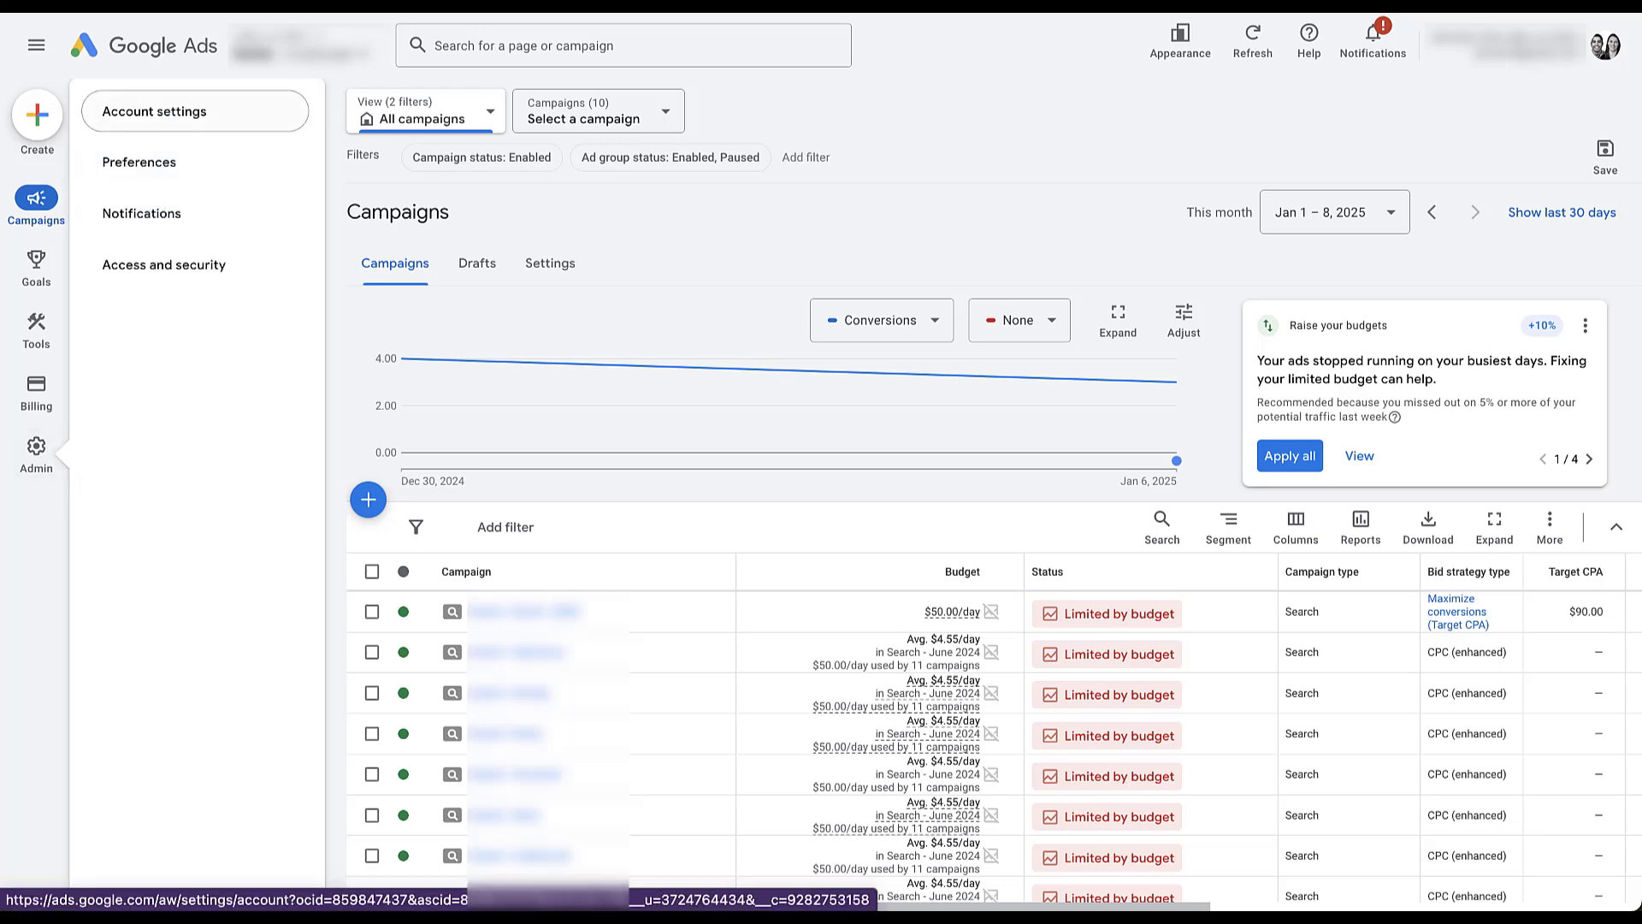
left_click(153, 111)
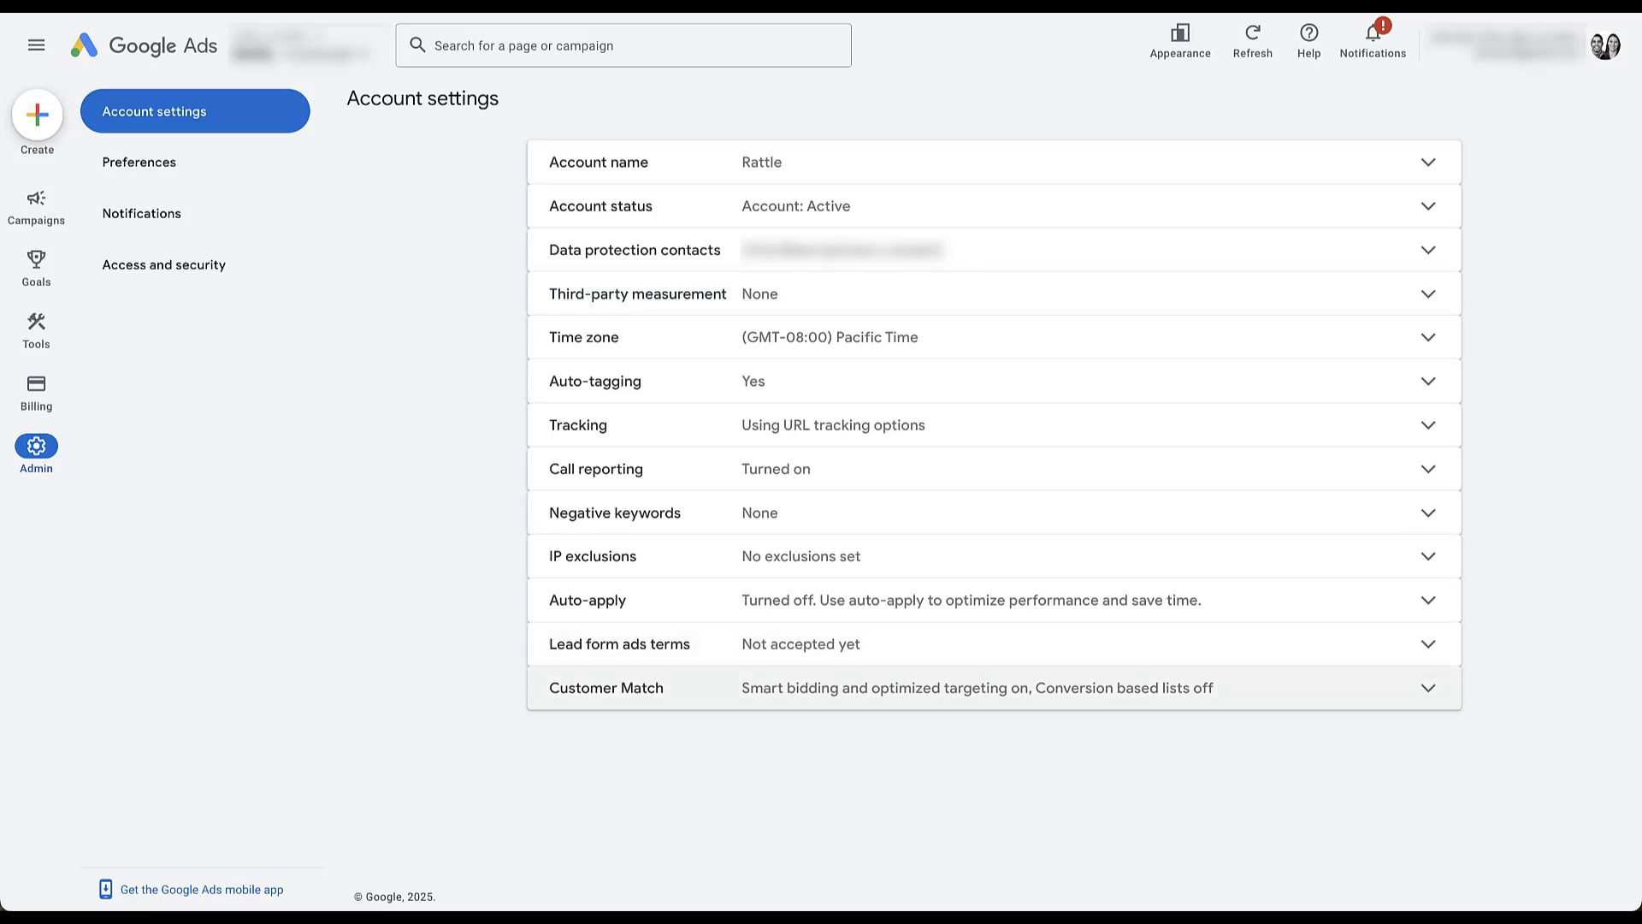
left_click(1426, 687)
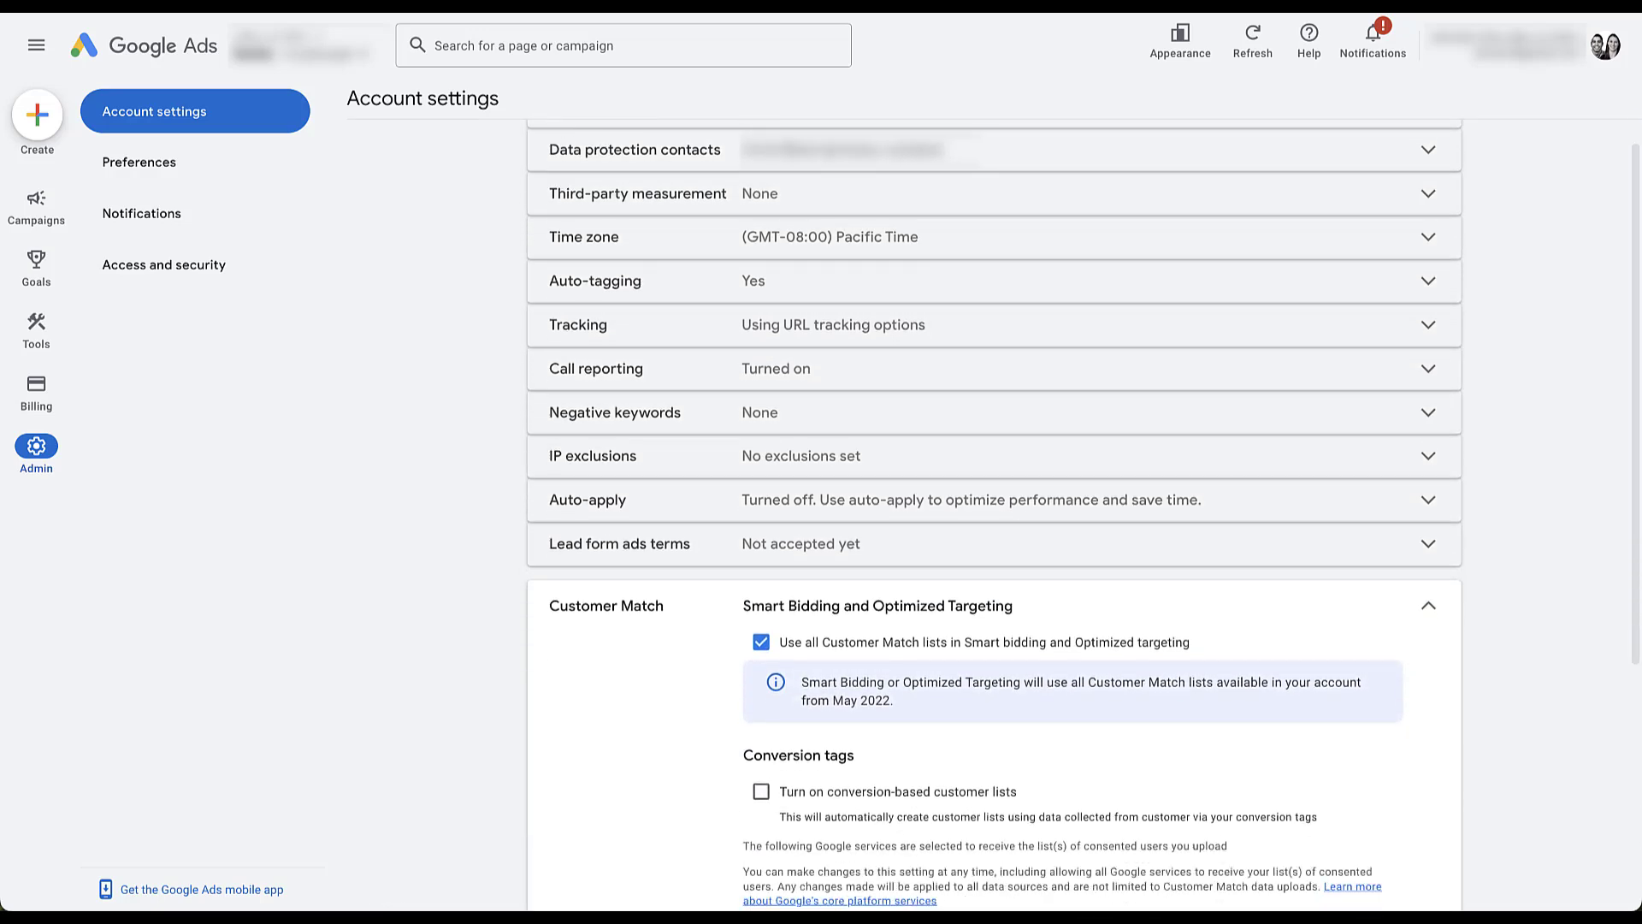
scroll("down", 3)
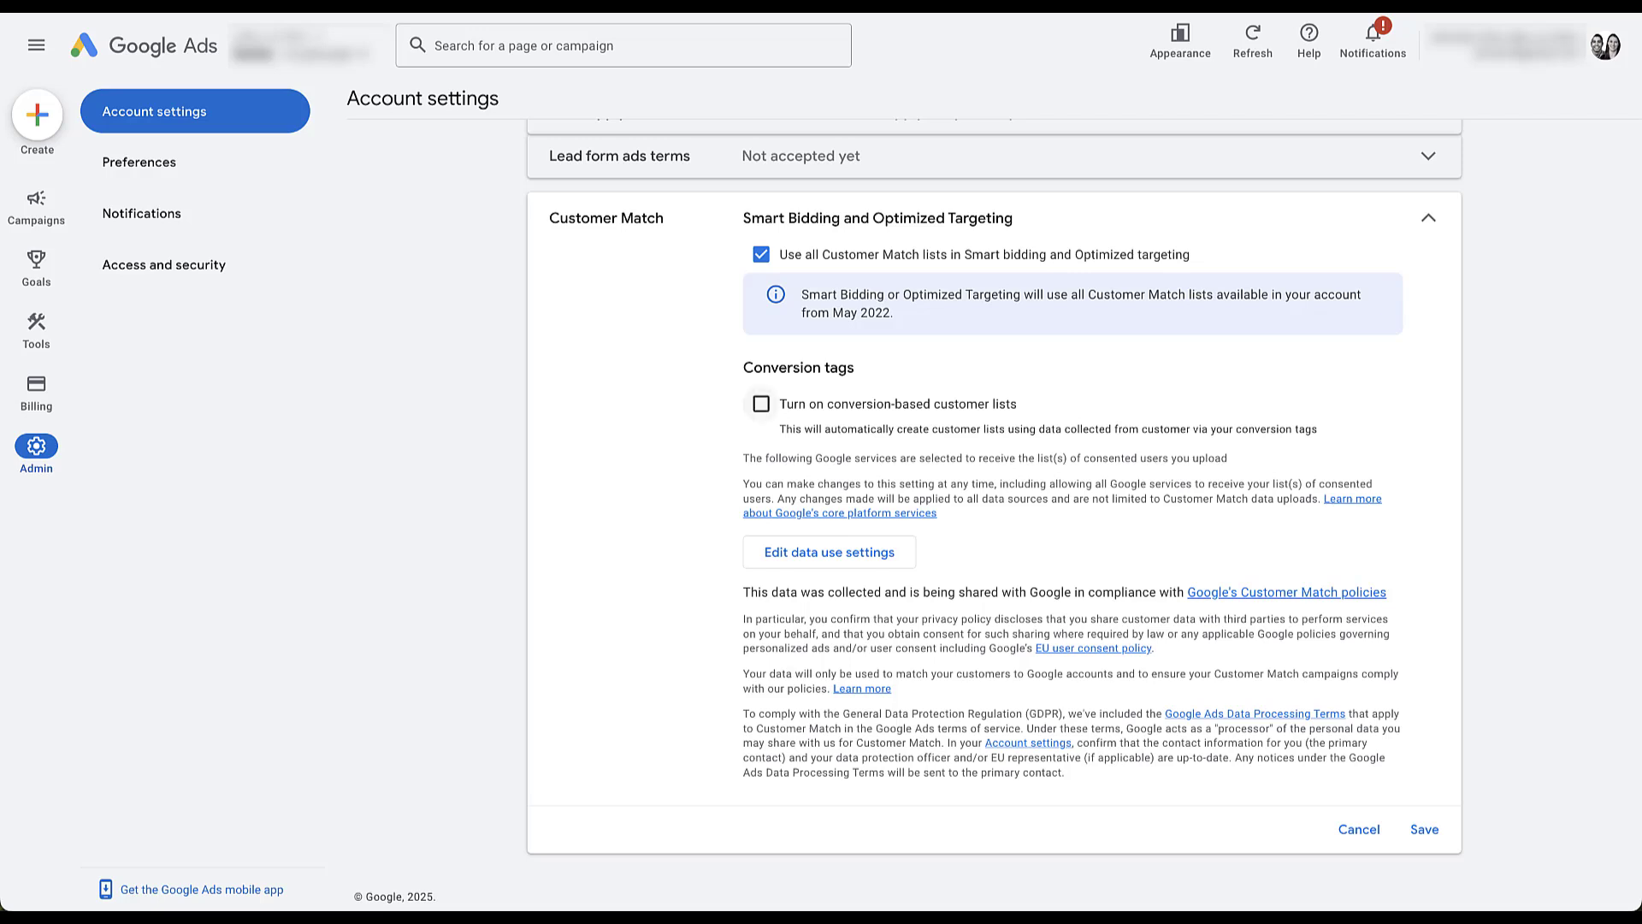
- Turn on conversion-based customer lists and view the data use settings
left_click(760, 403)
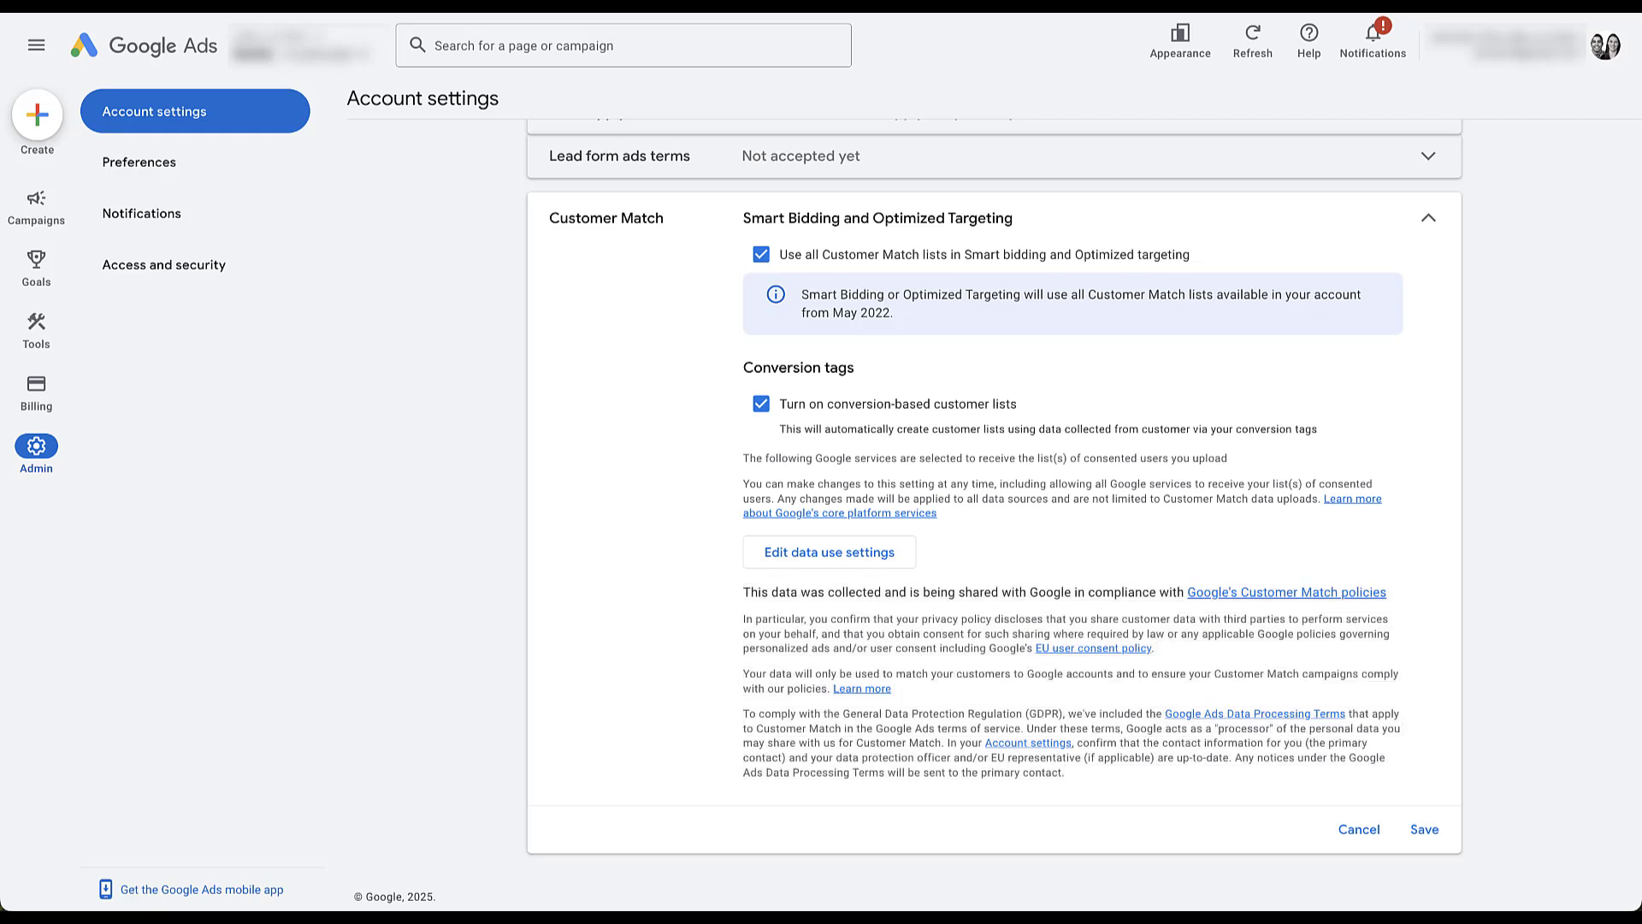
left_click(829, 551)
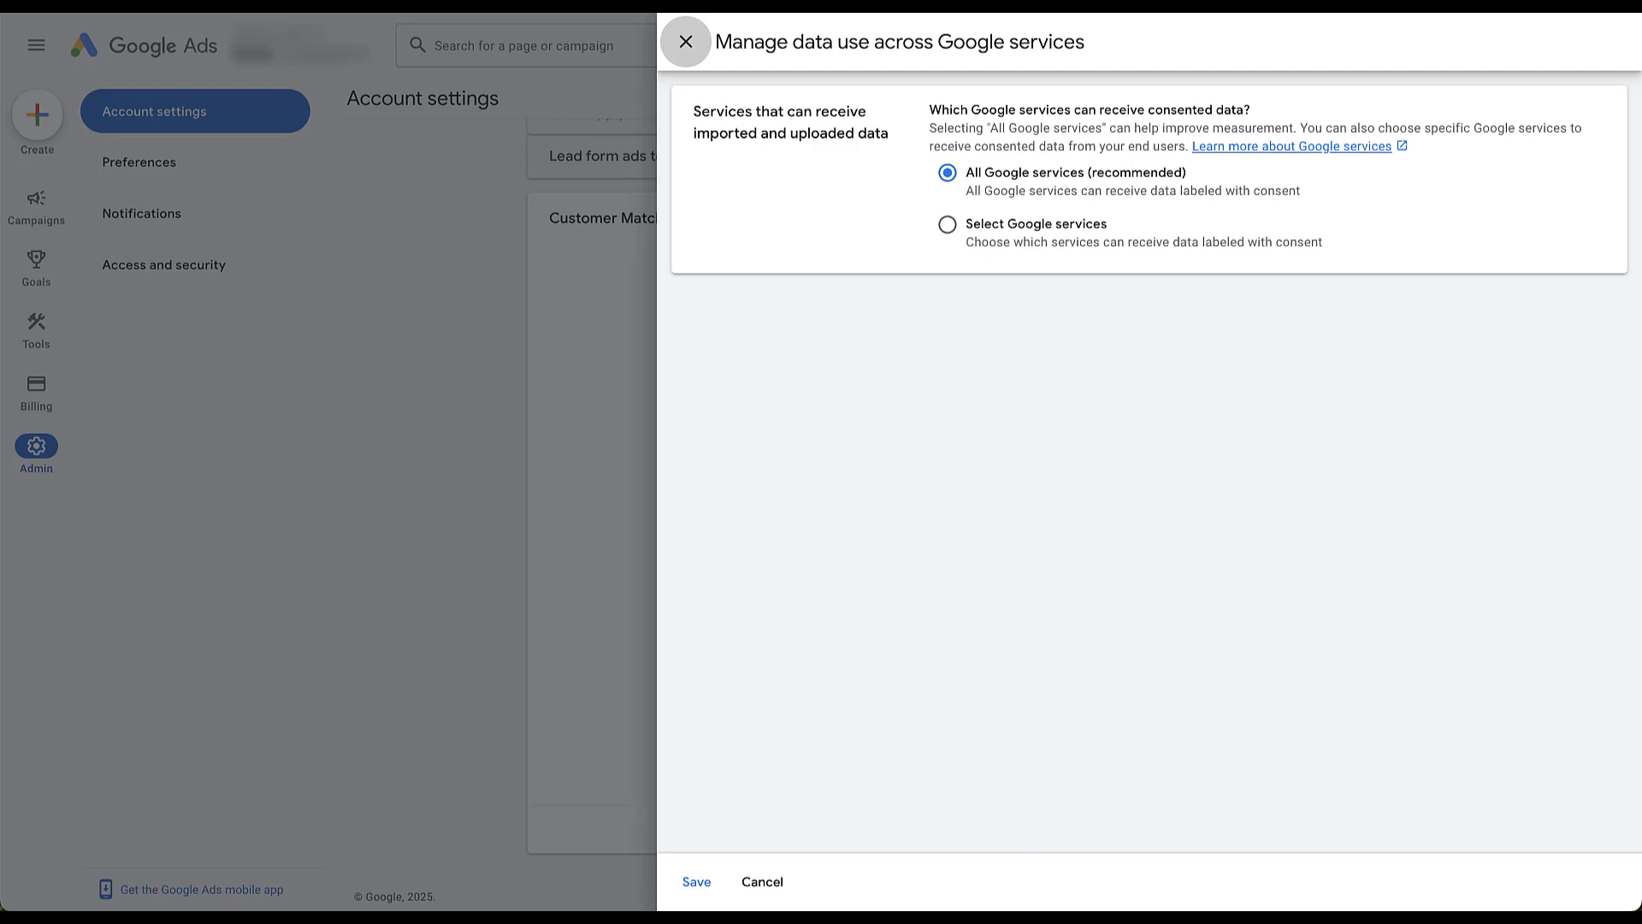
- Reveal the Select Google services checkboxes, then close the Manage data use panel
left_click(947, 224)
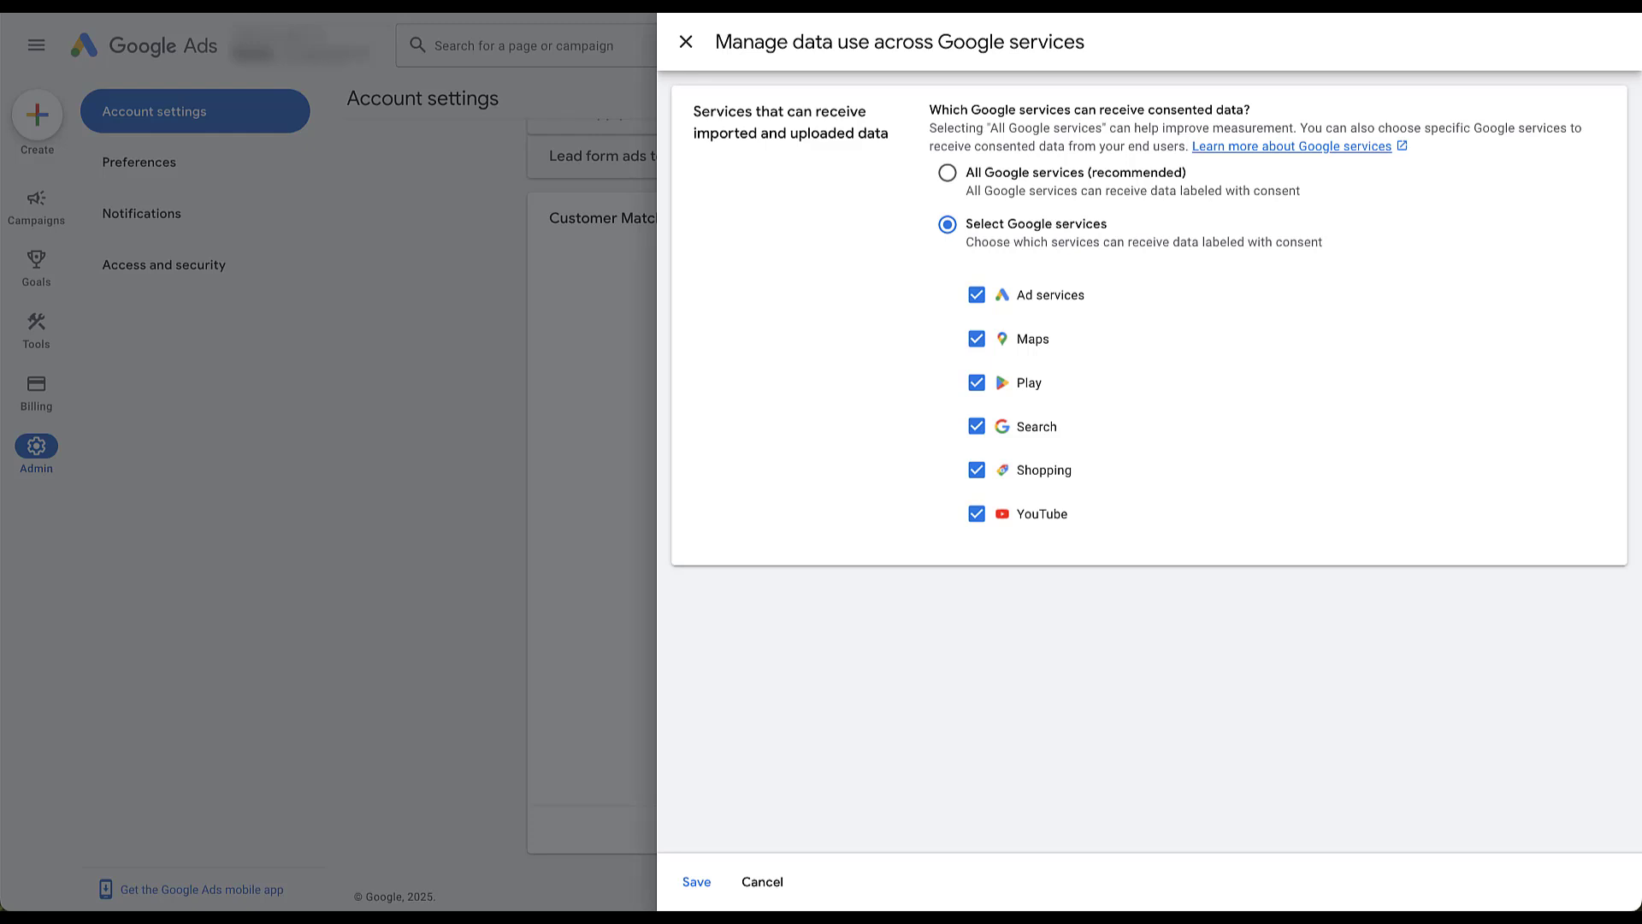
left_click(947, 172)
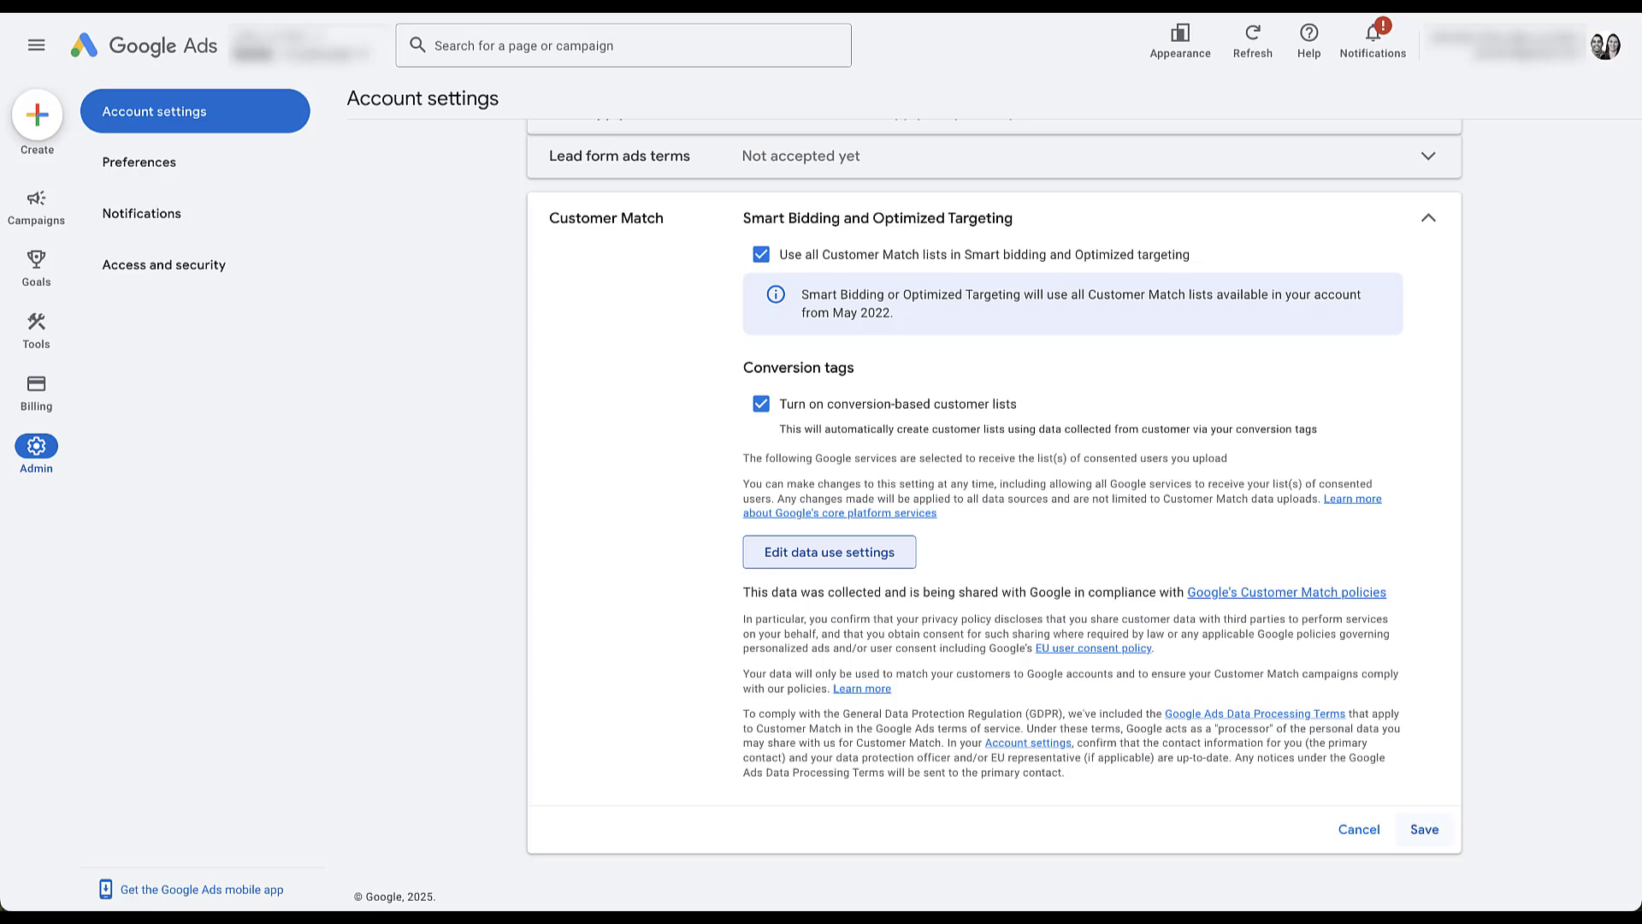
- Save the Customer Match settings with conversion-based customer lists enabled
left_click(1426, 218)
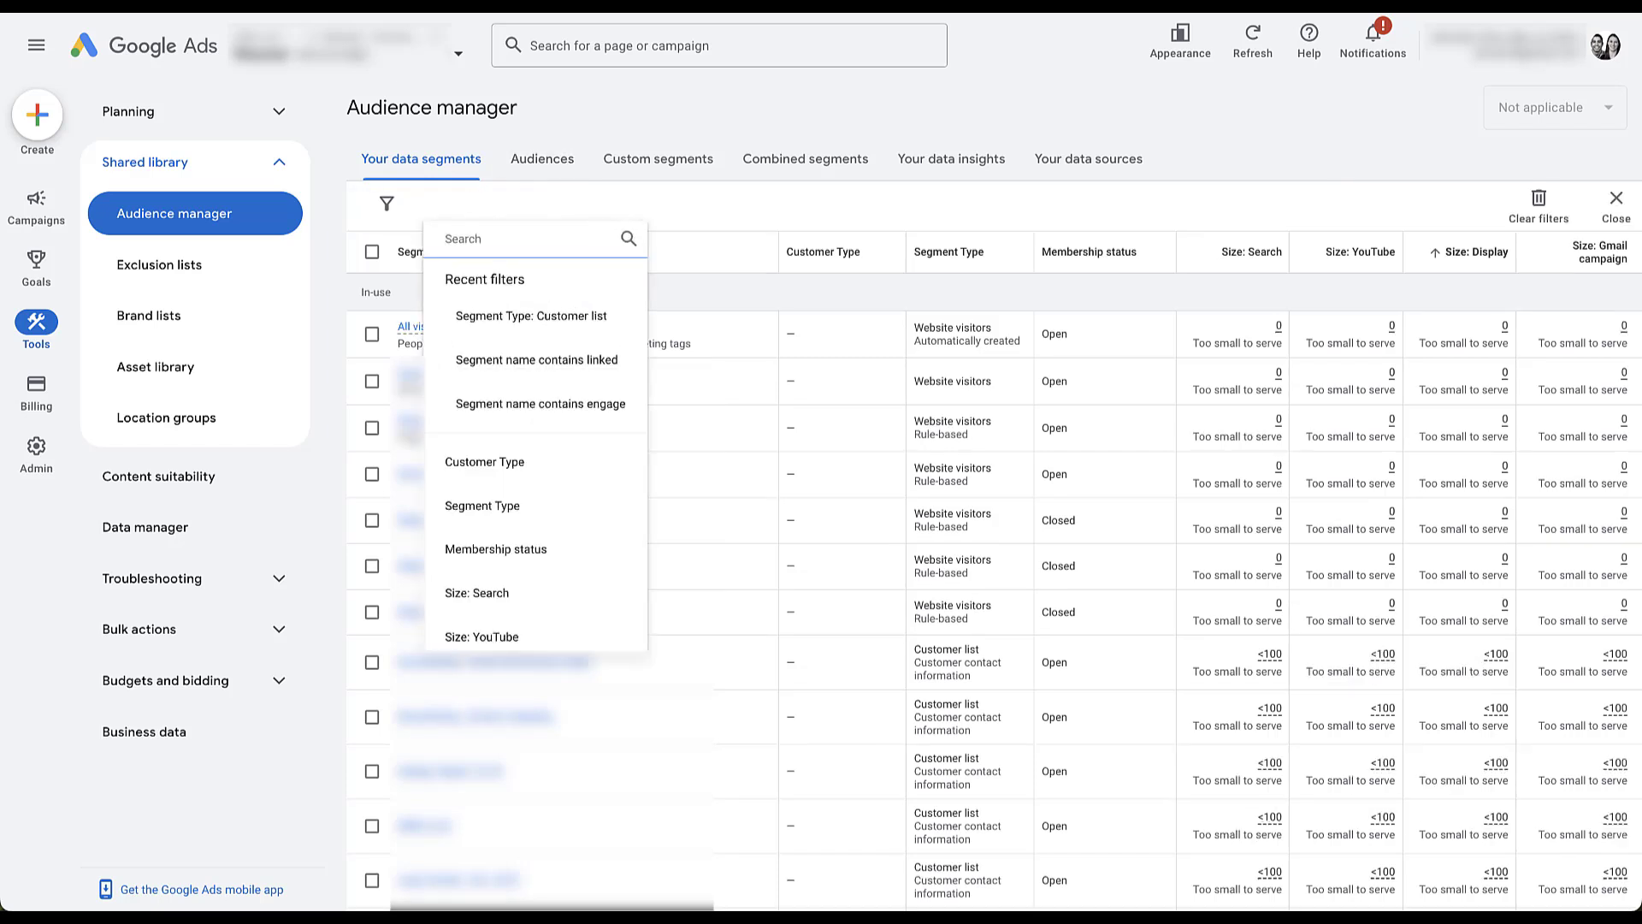
- Filter data segments to Customer list, select the seven Conversion-based lists, and view Conversions summary
left_click(481, 505)
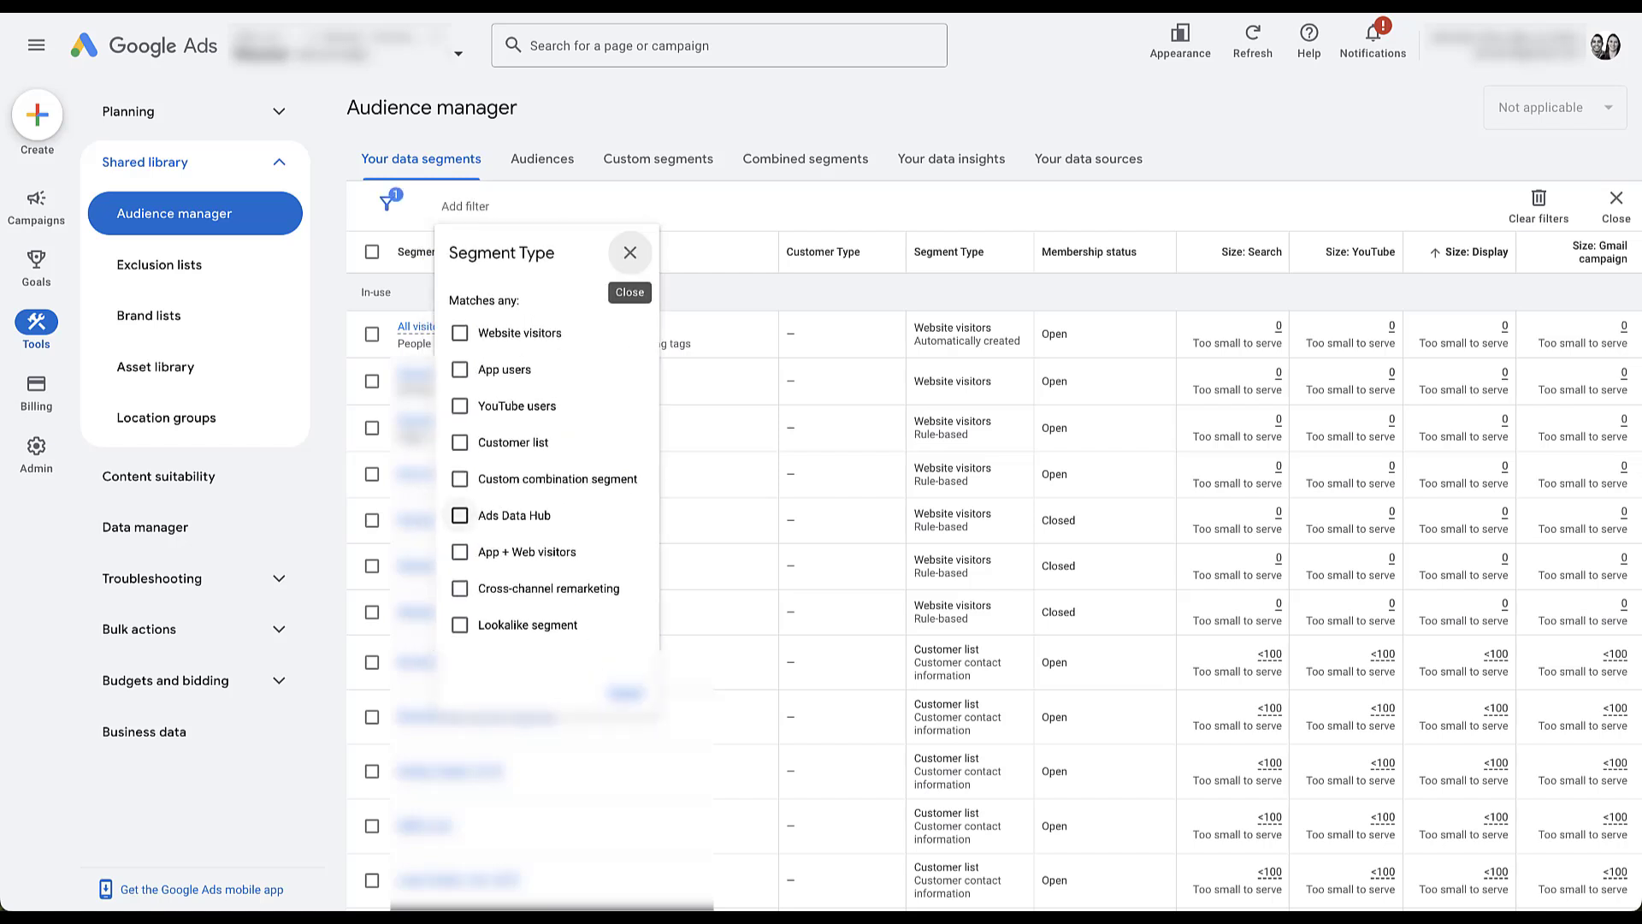
left_click(460, 442)
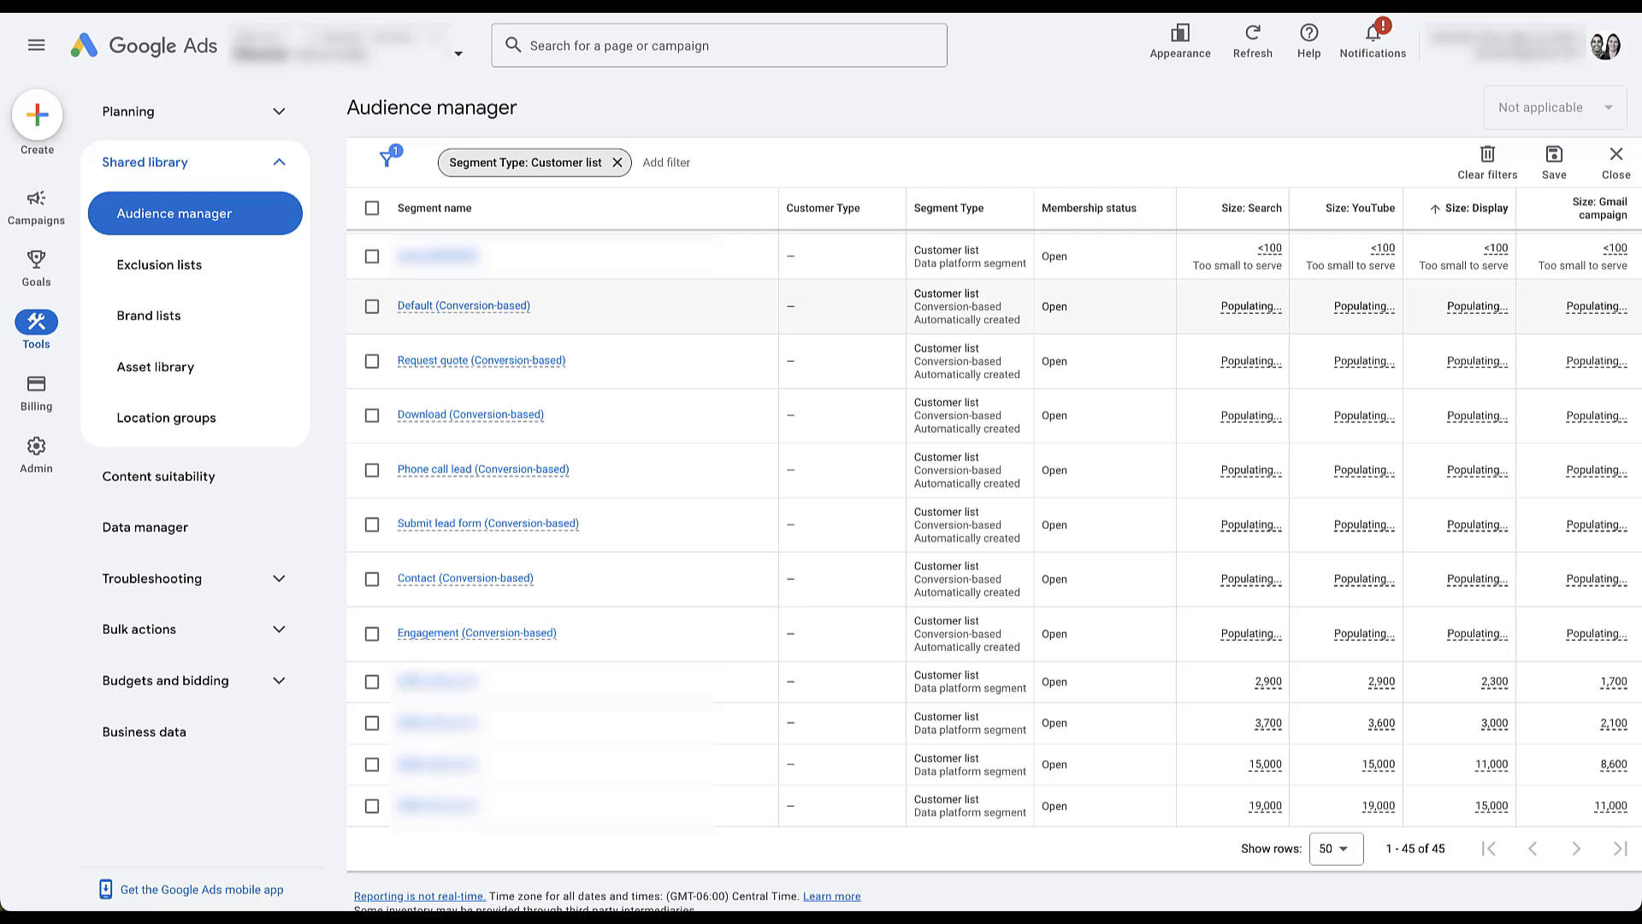
left_click(372, 416)
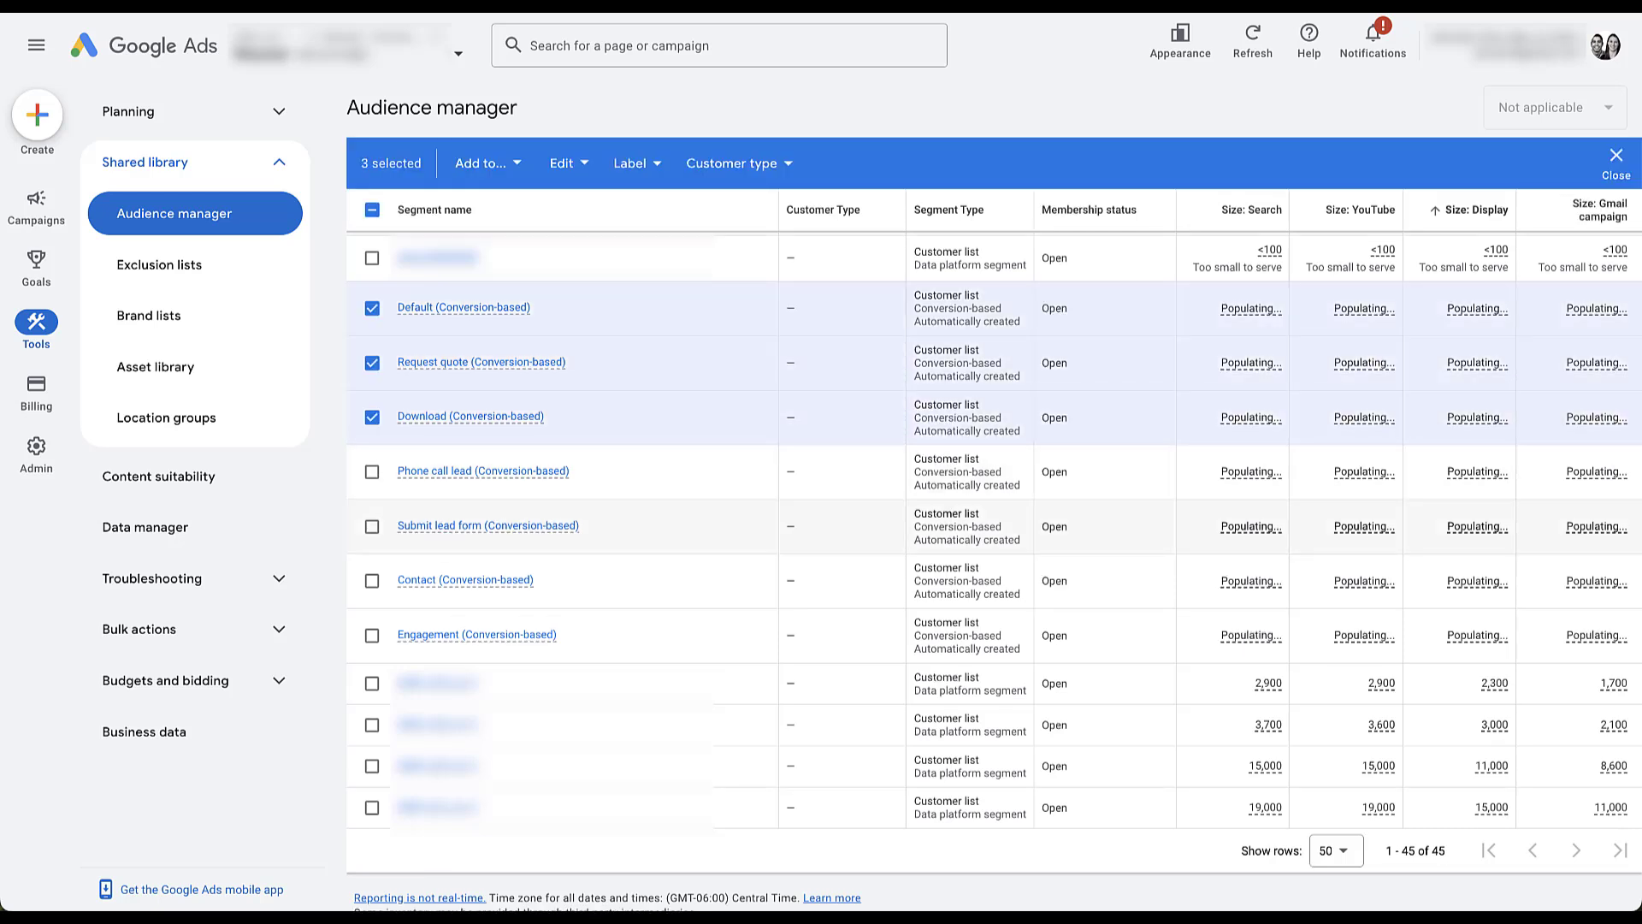
left_click(372, 524)
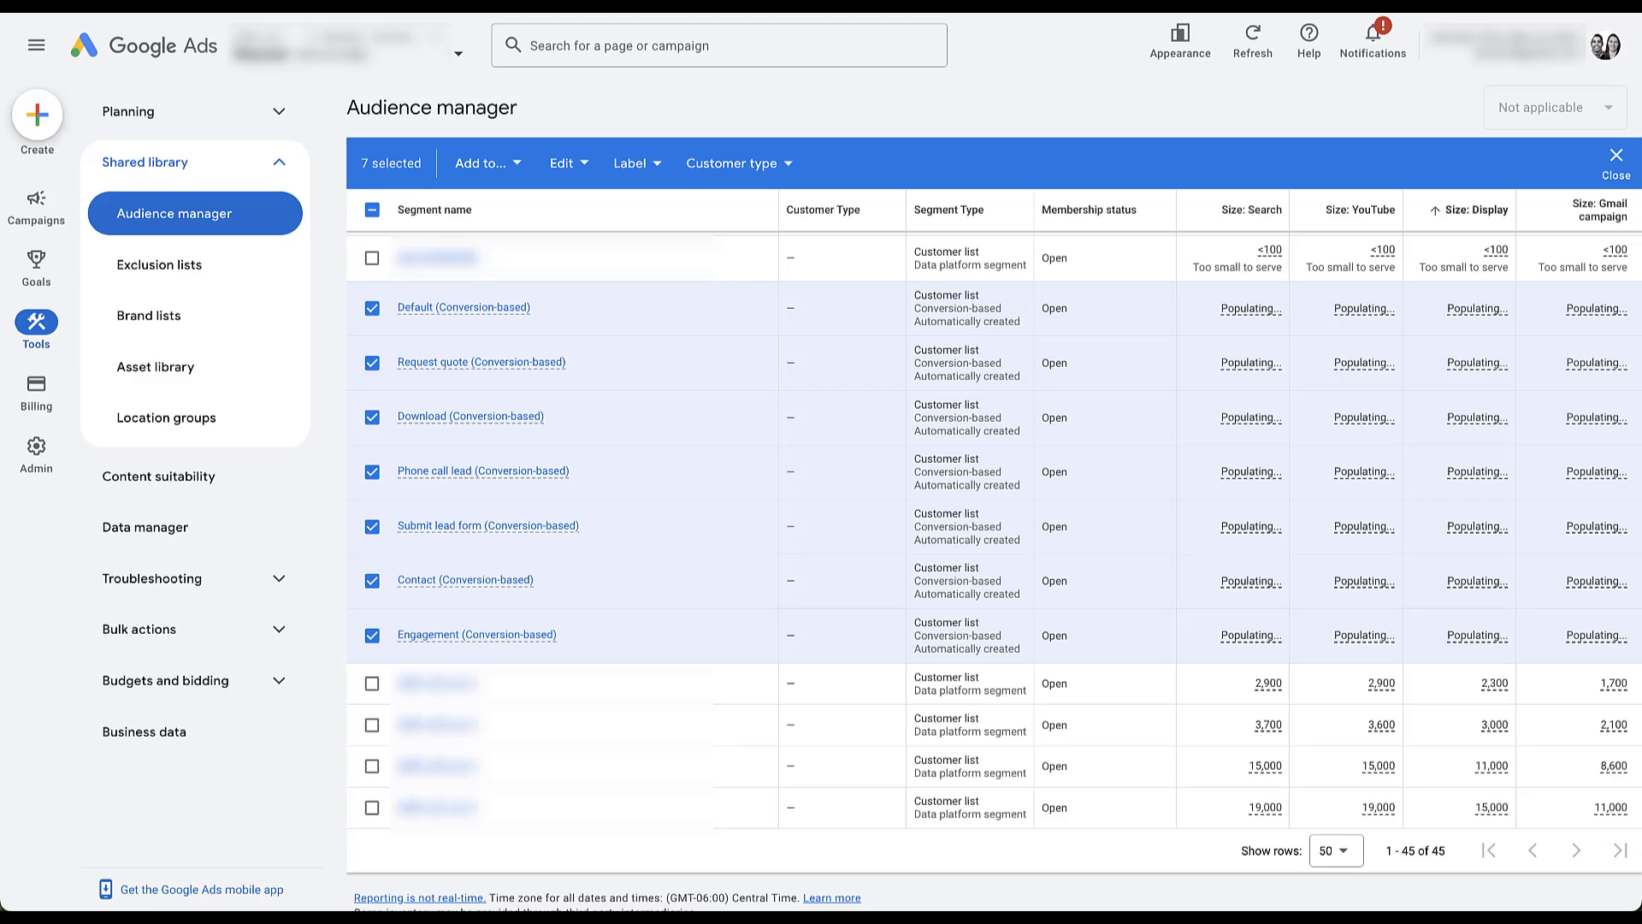
left_click(36, 267)
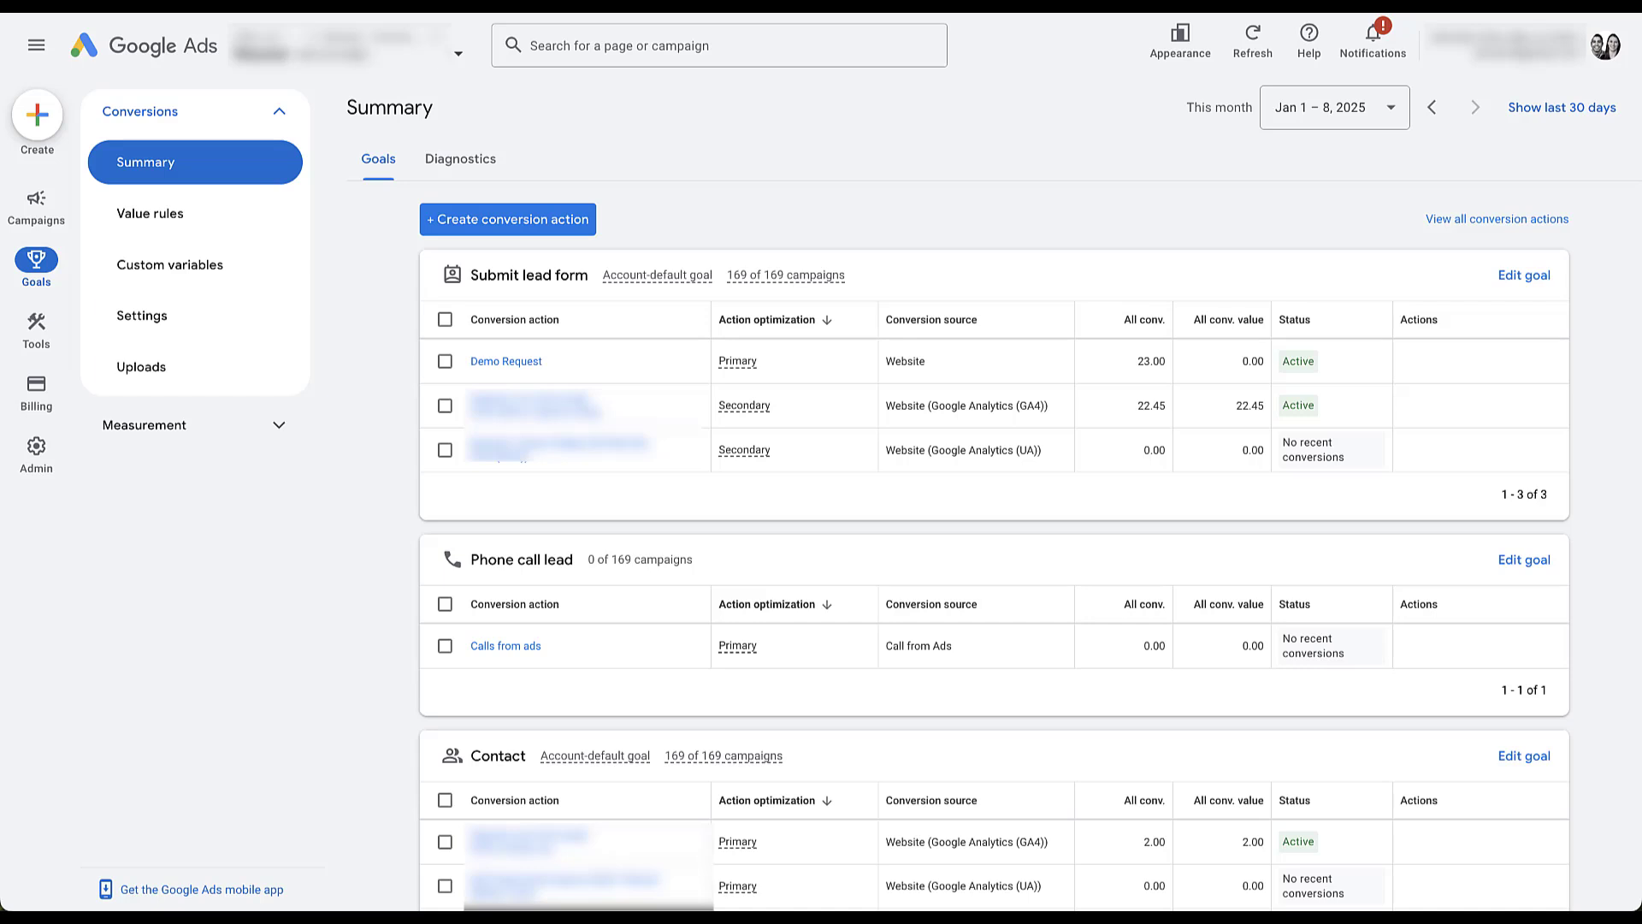
- Scroll through the conversion goals: Submit lead form, Phone call lead and Contact
scroll("down", 3)
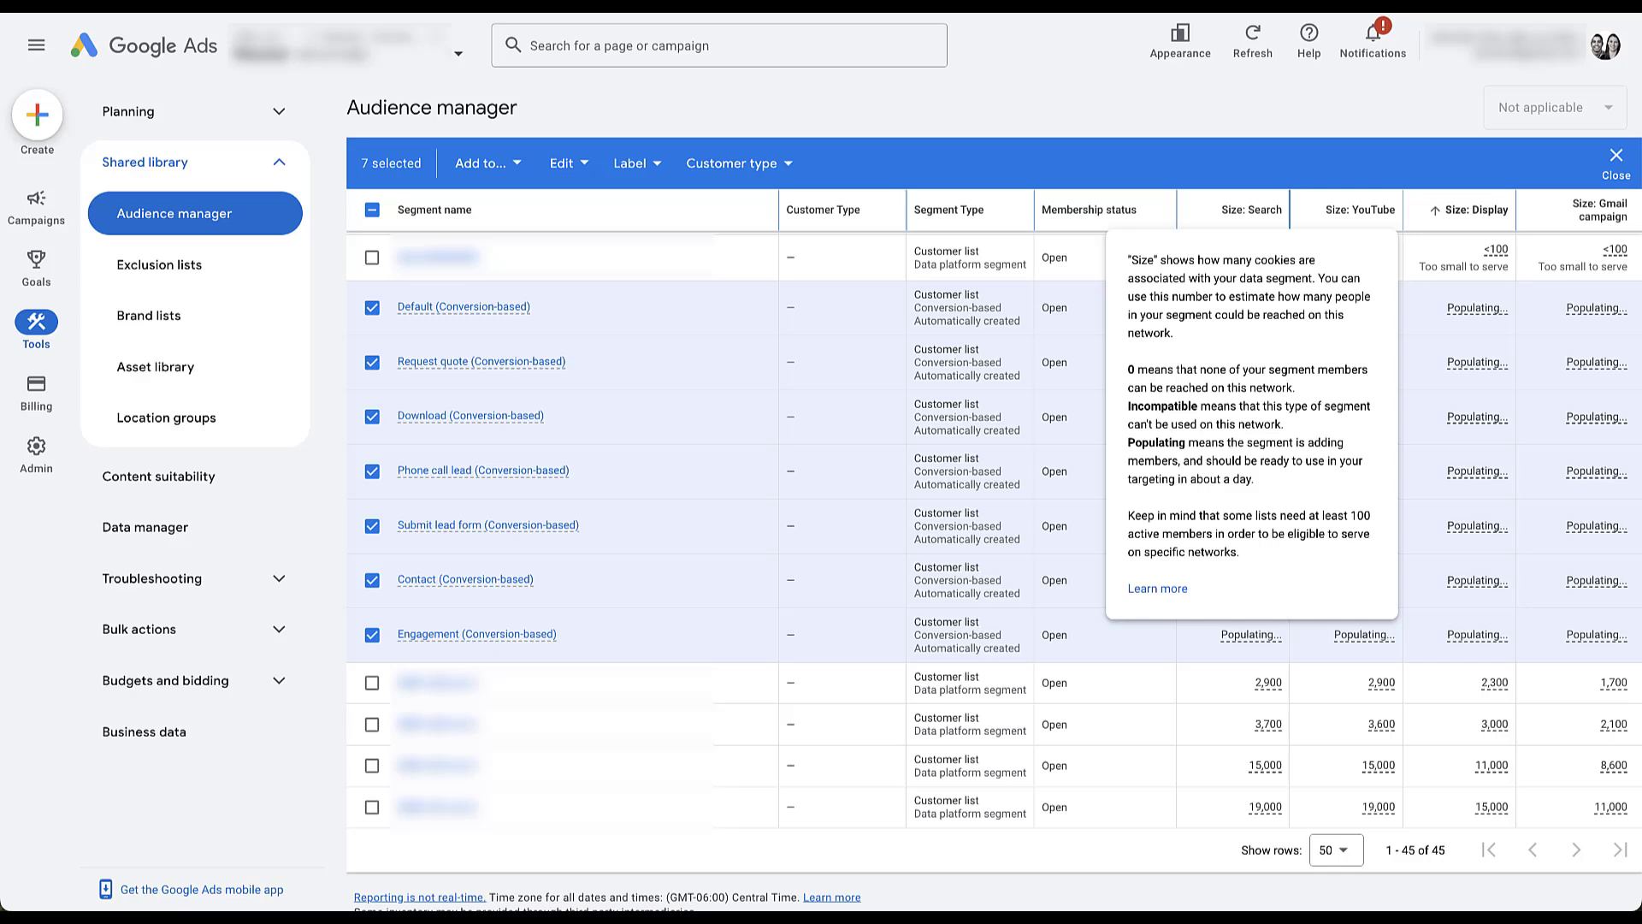
- Open campaign-level audience segment editing for the Search - Billing Services campaign
left_click(36, 207)
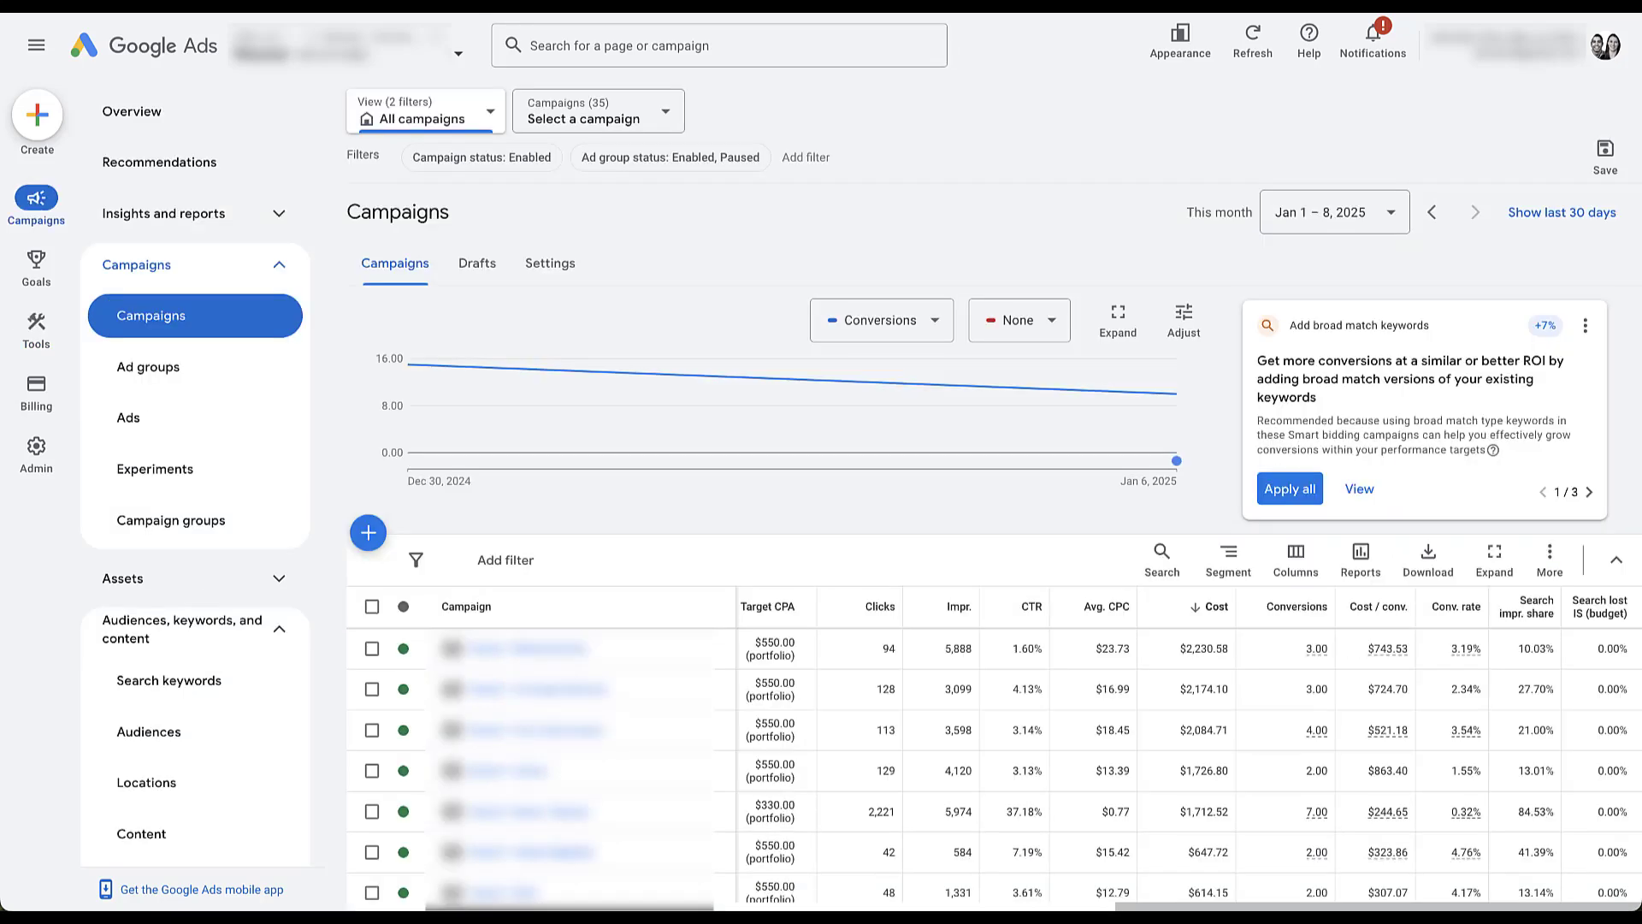
mouse_move(524, 647)
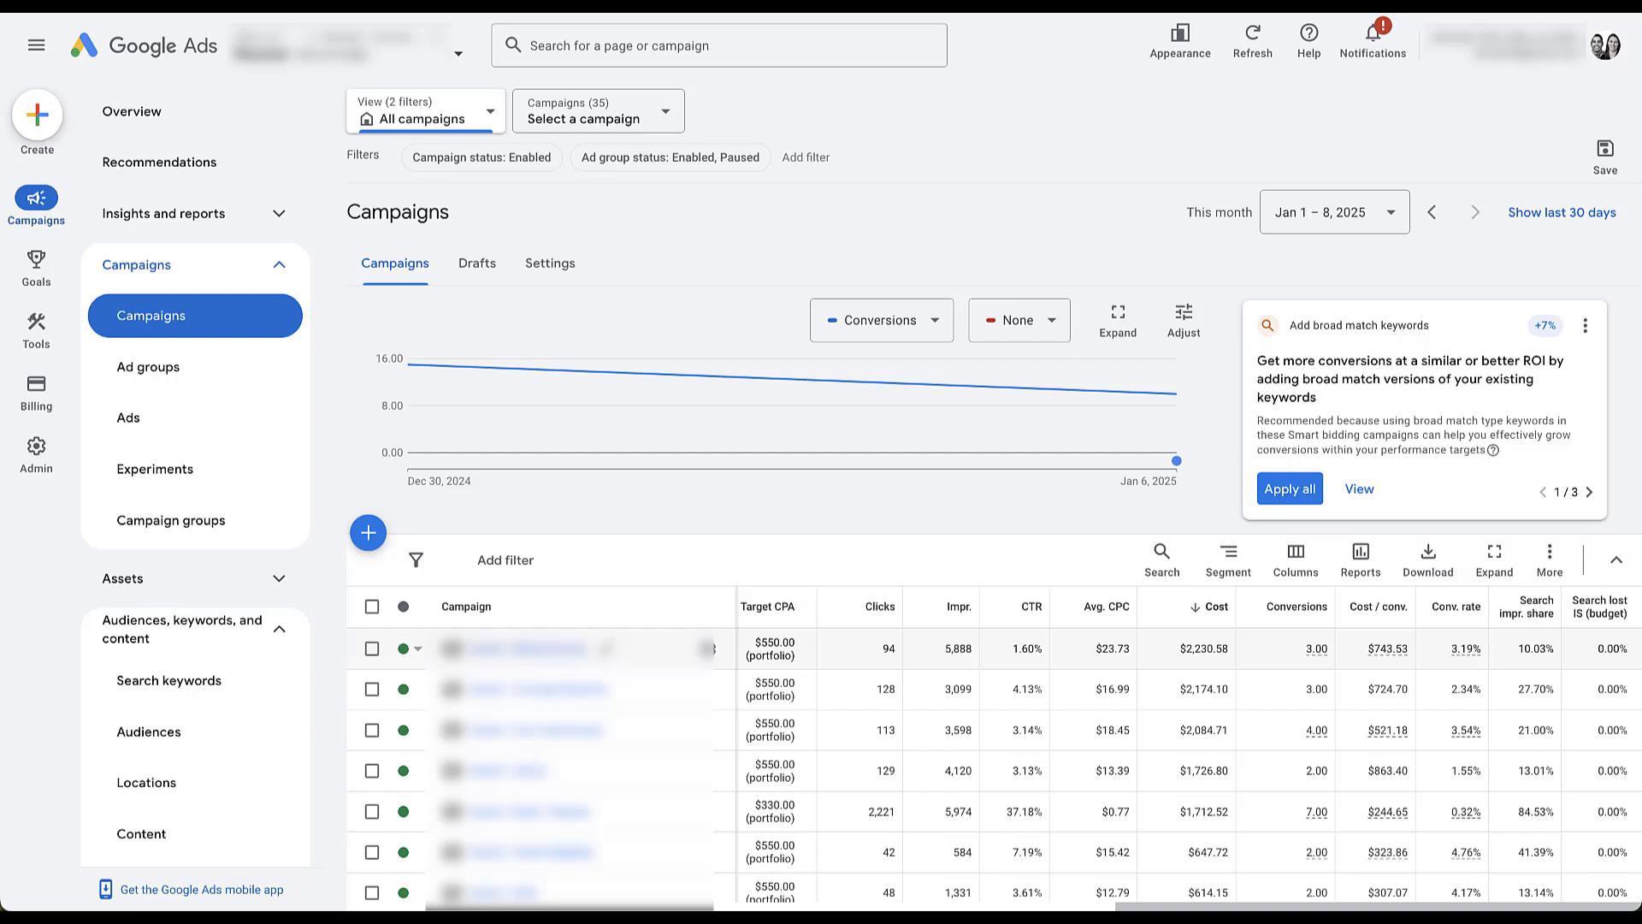
left_click(148, 367)
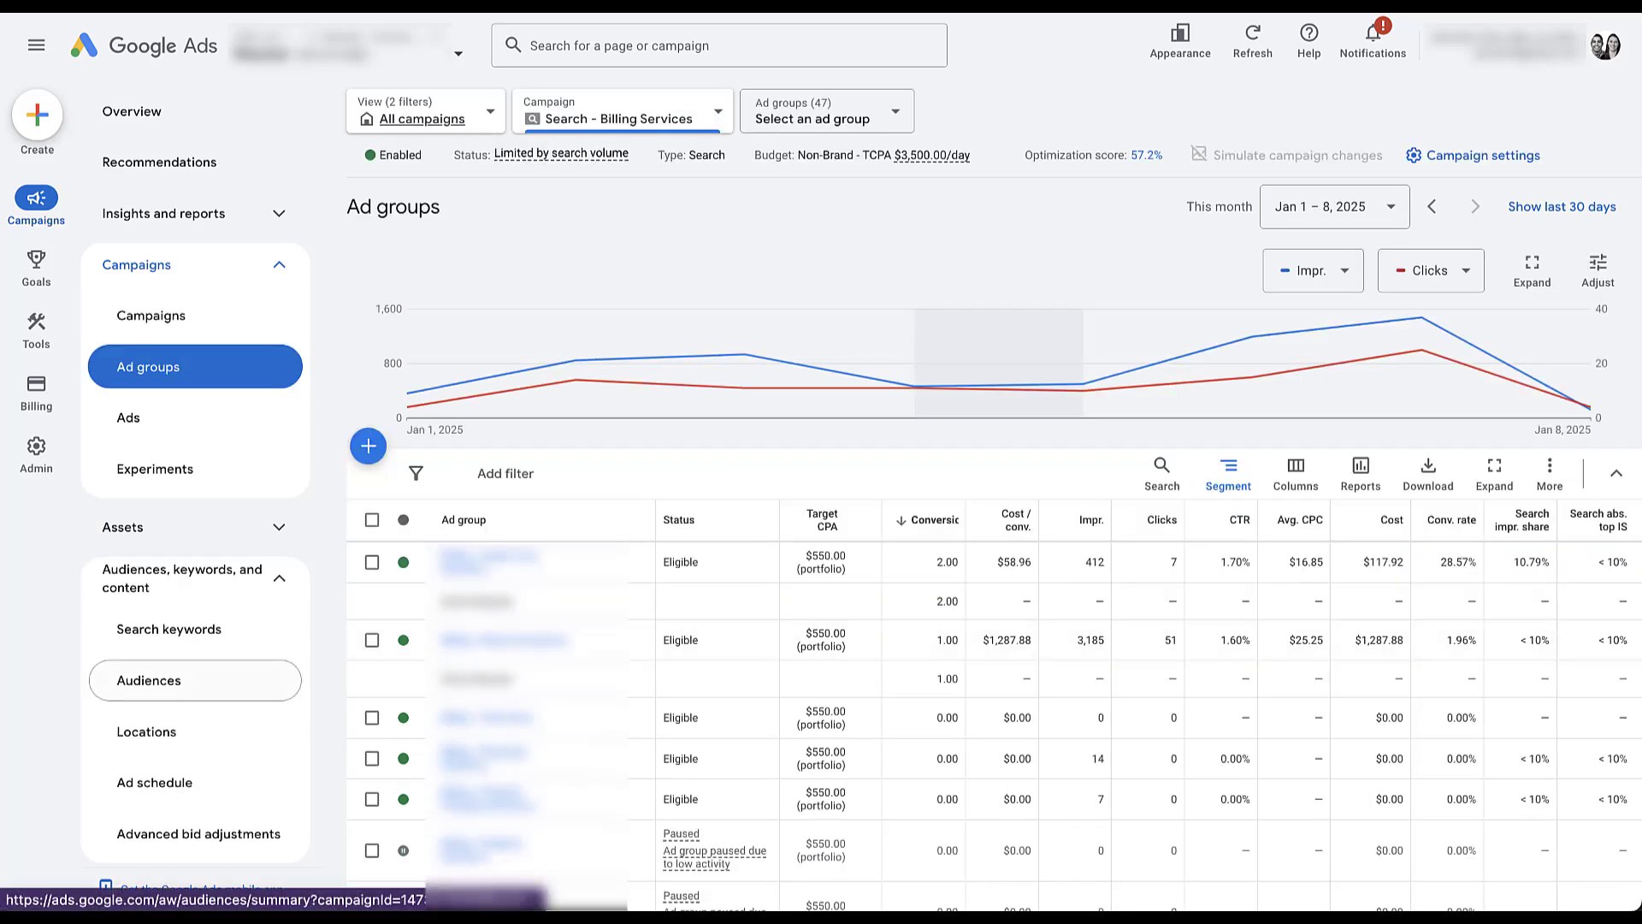
mouse_move(149, 680)
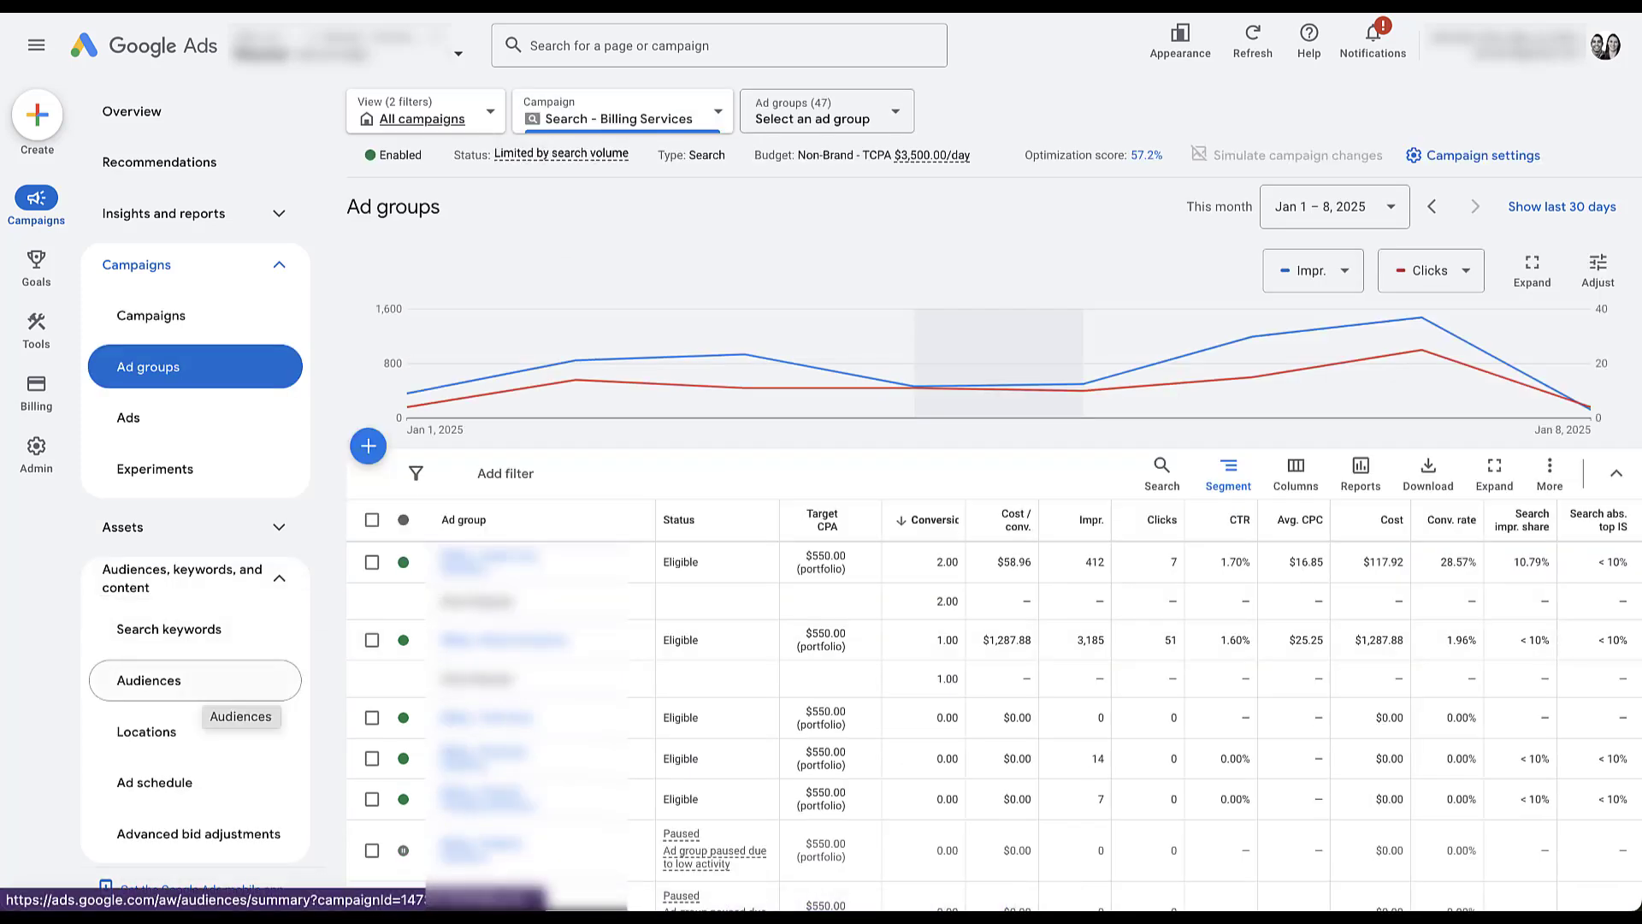
left_click(150, 679)
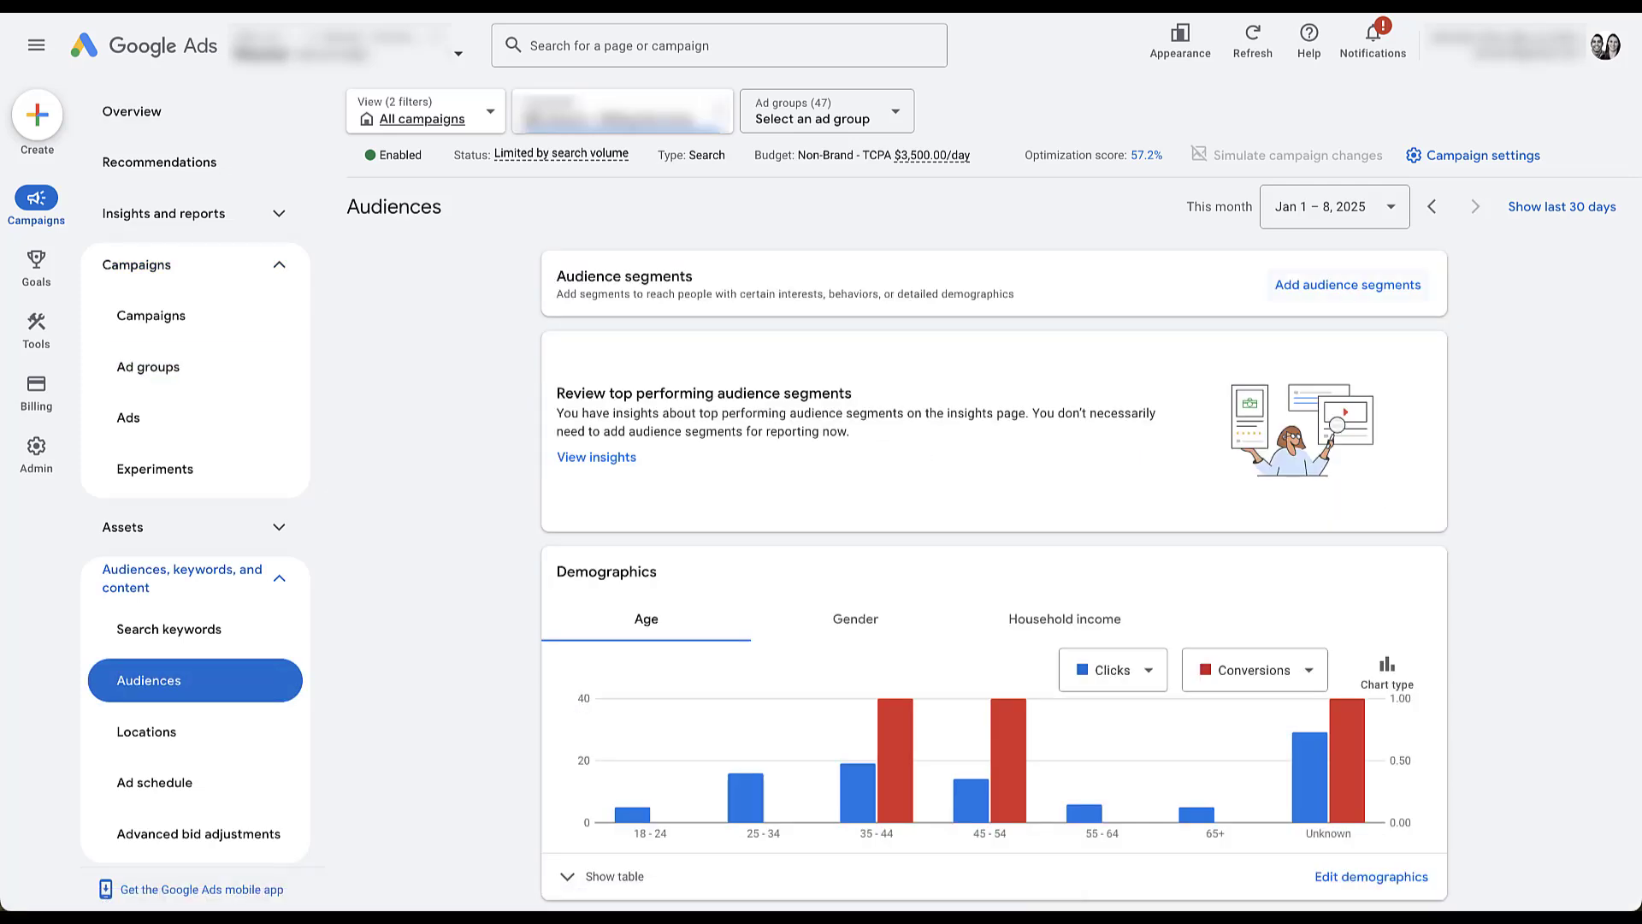
left_click(1347, 284)
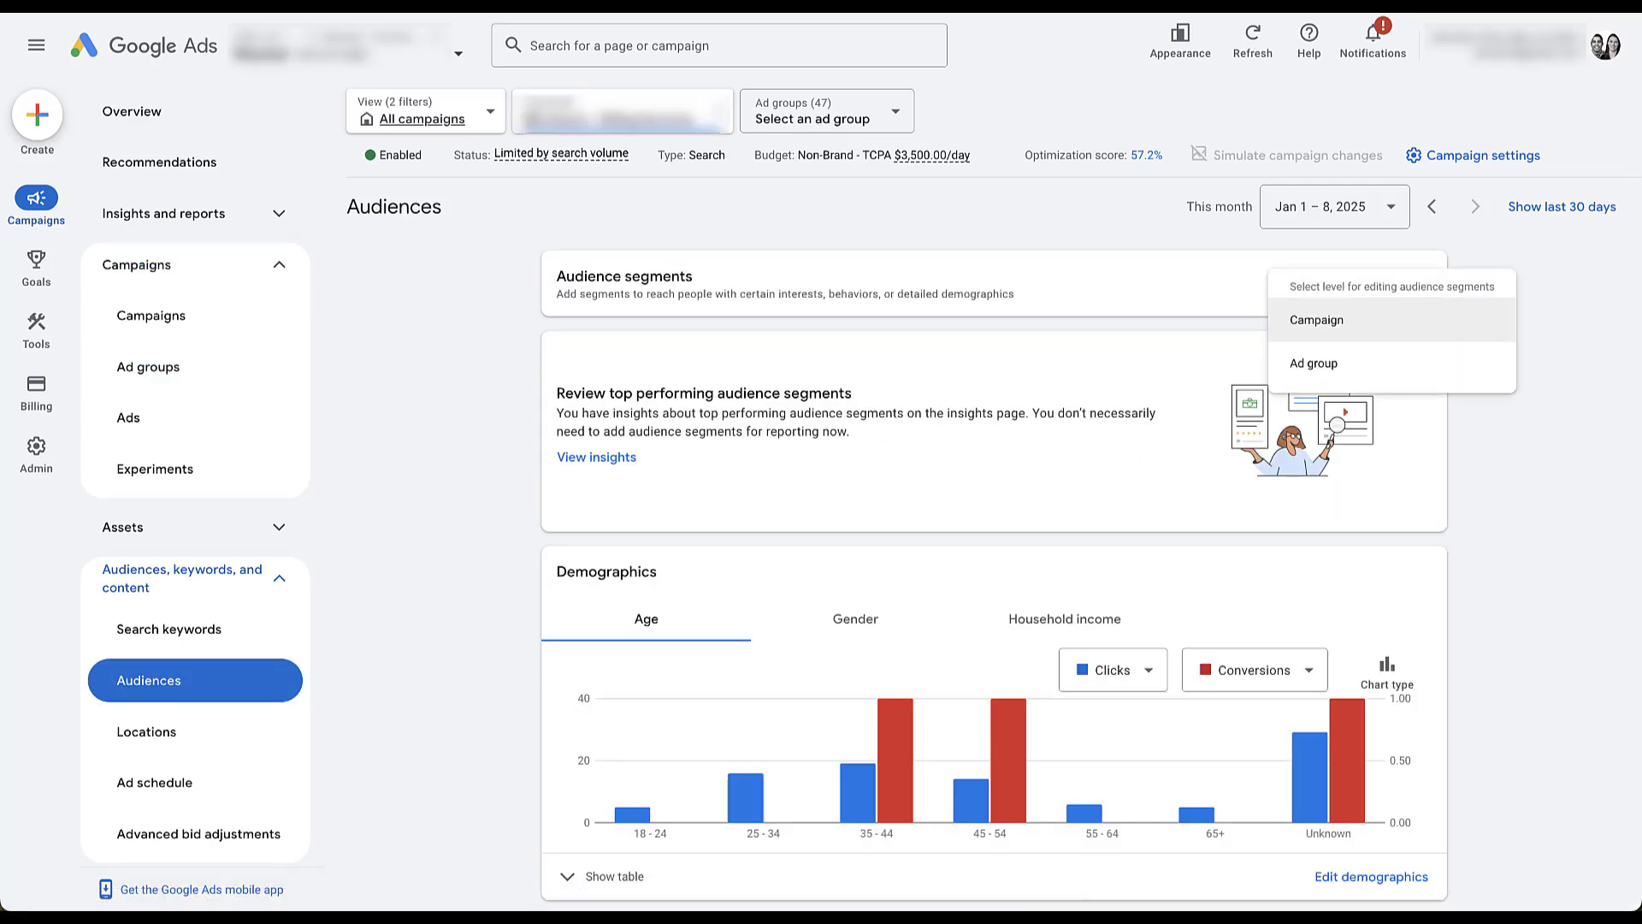
left_click(1317, 321)
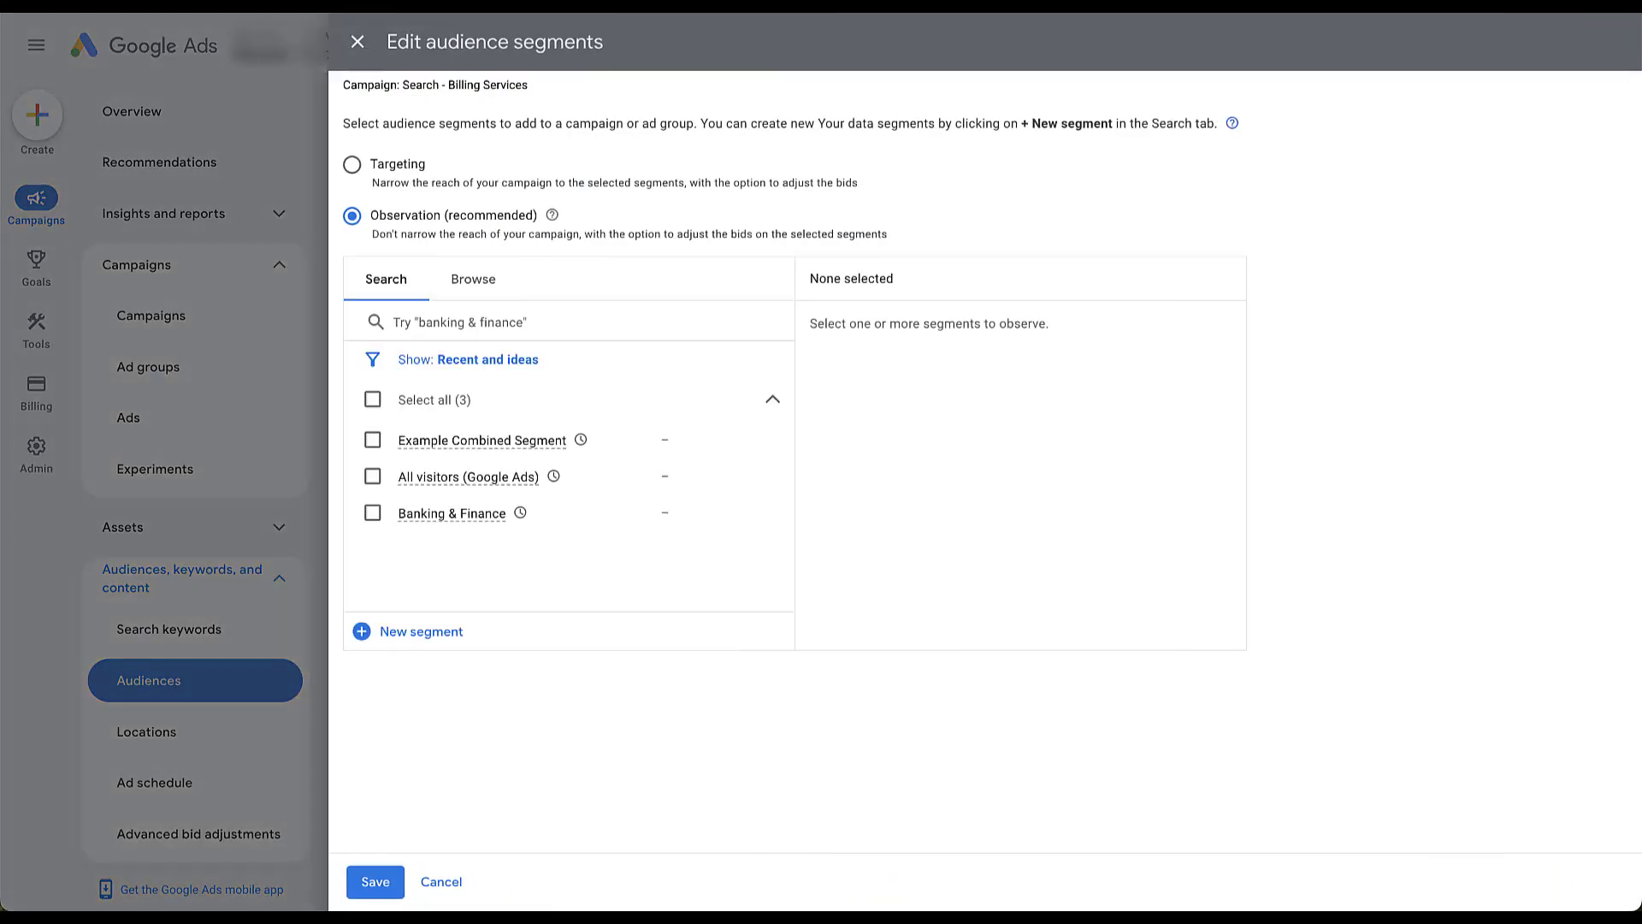
- Keep Observation, browse Your data segments, then search segments for 'Conversion-based'
left_click(351, 164)
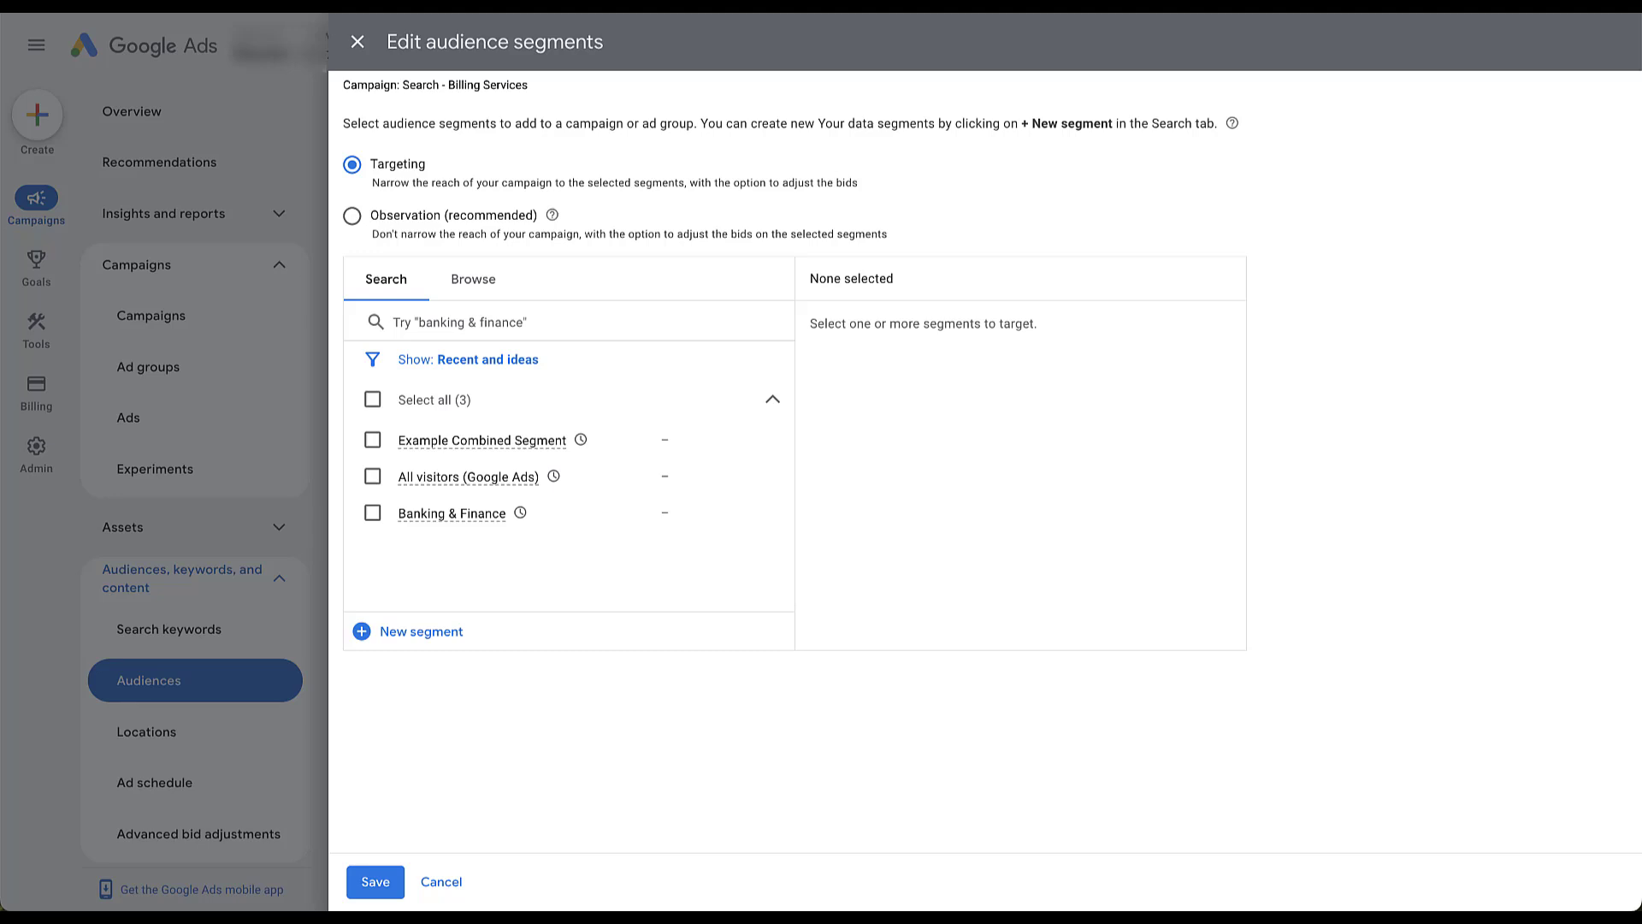
left_click(351, 215)
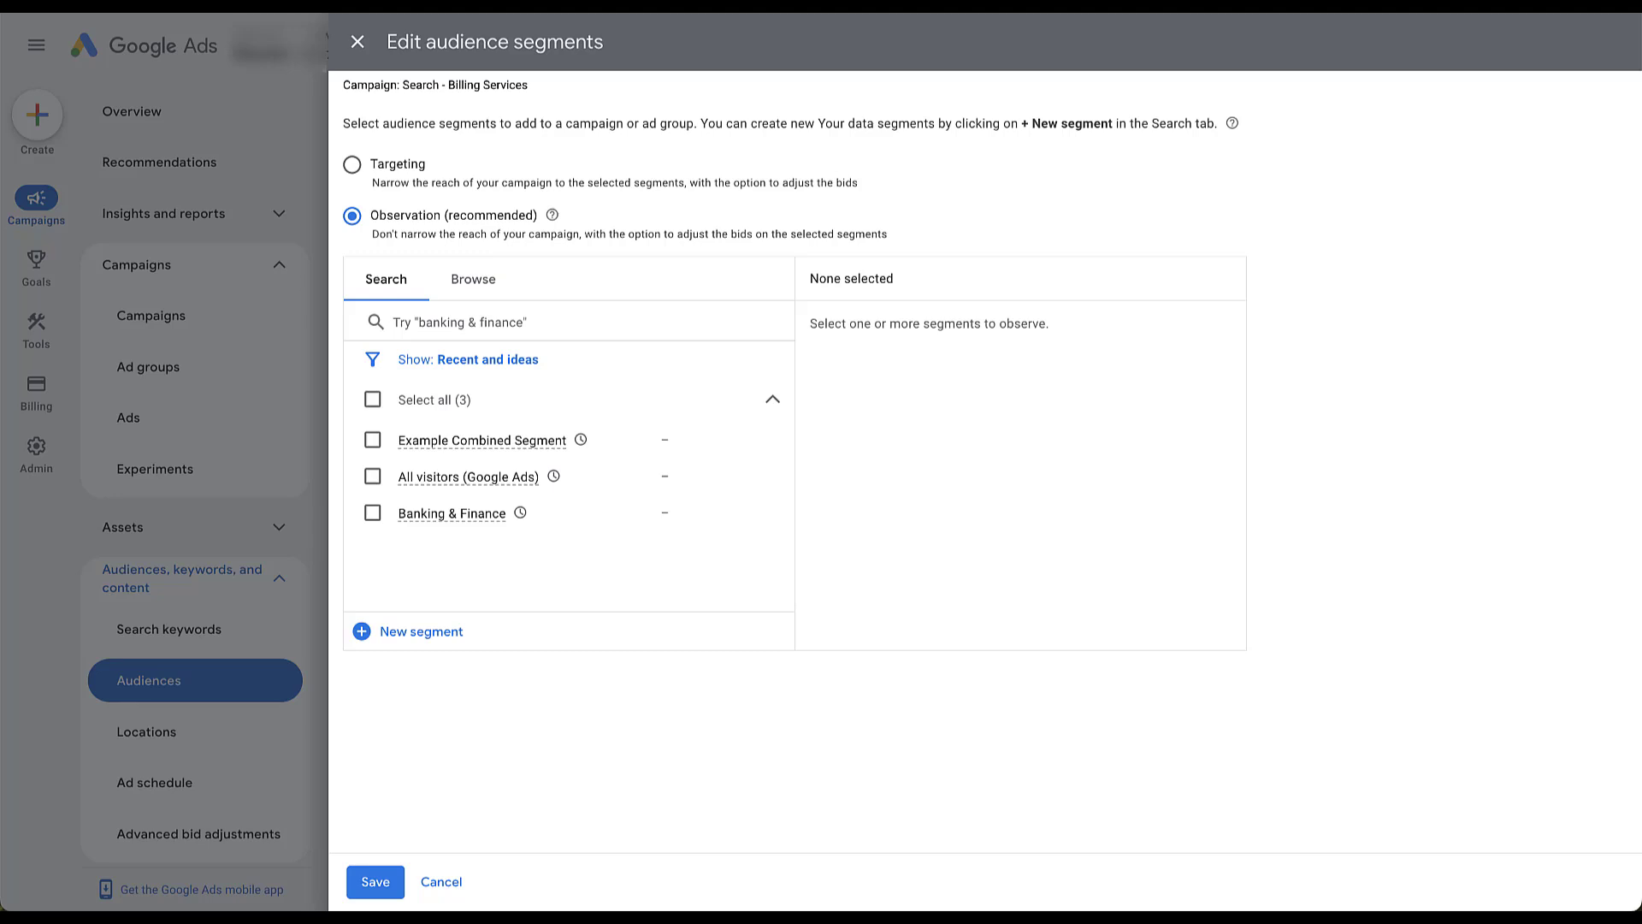
left_click(473, 279)
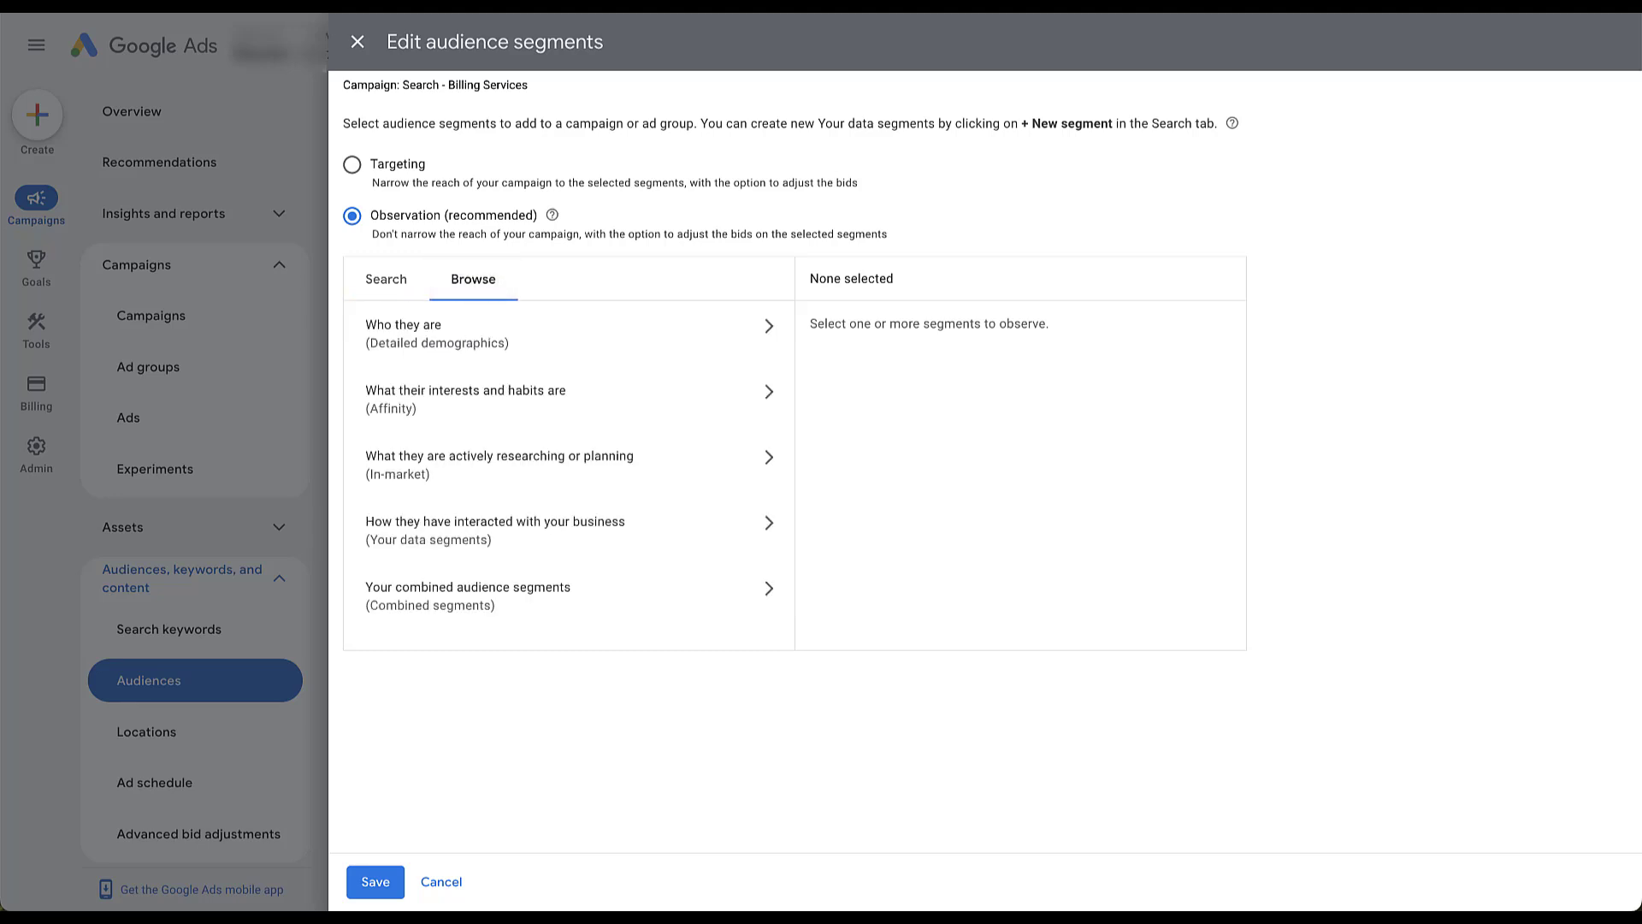
left_click(495, 528)
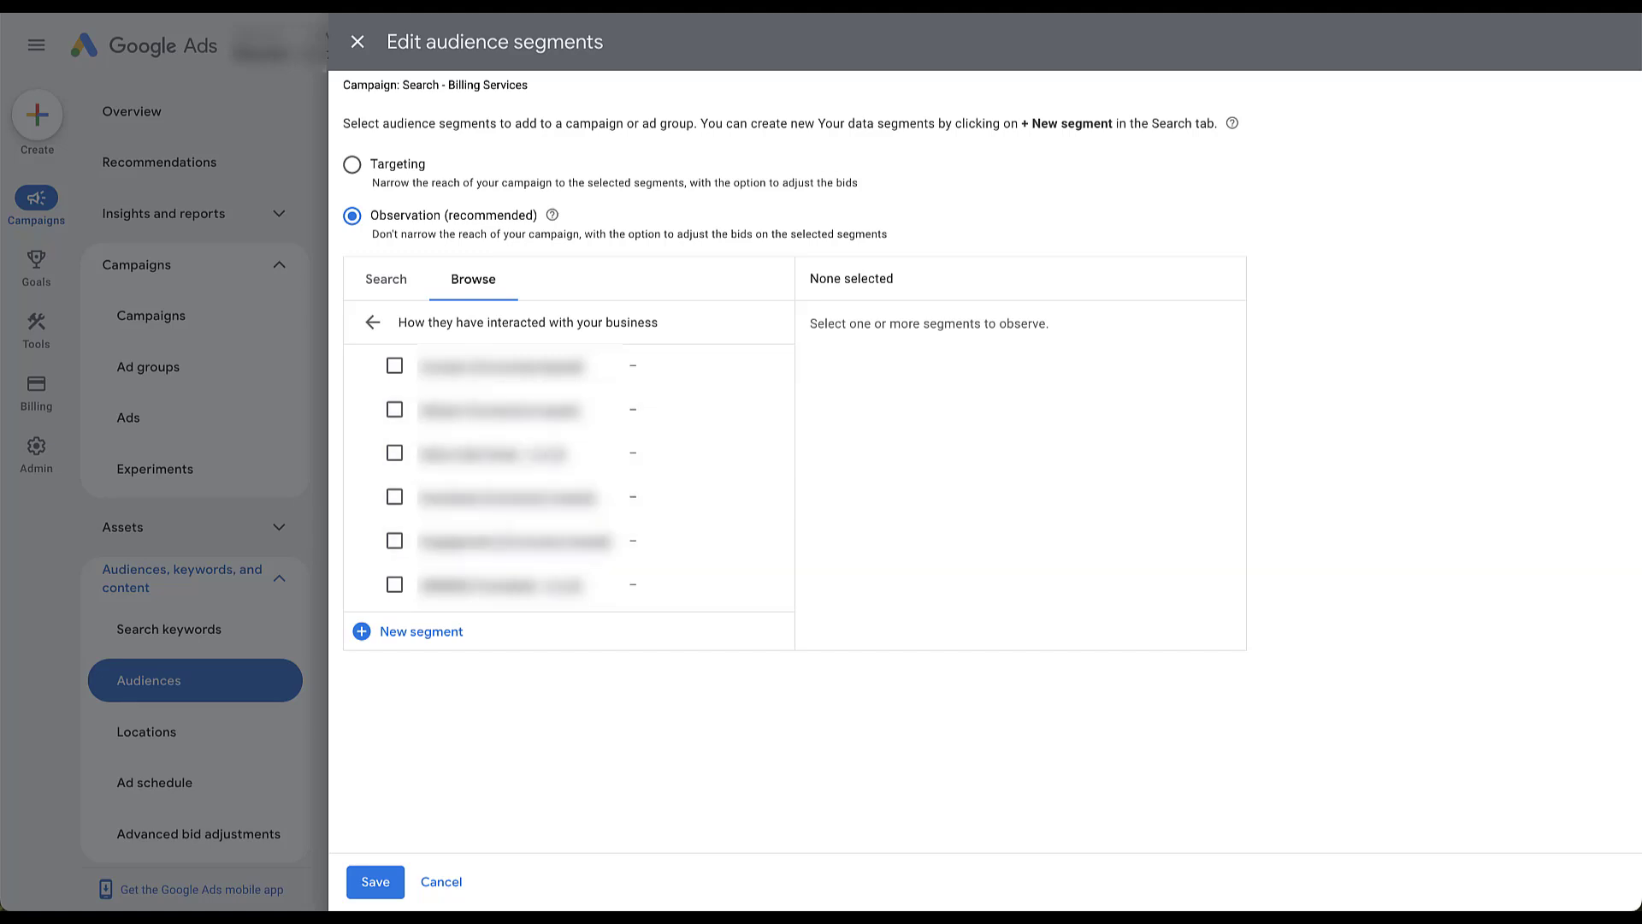
left_click(386, 279)
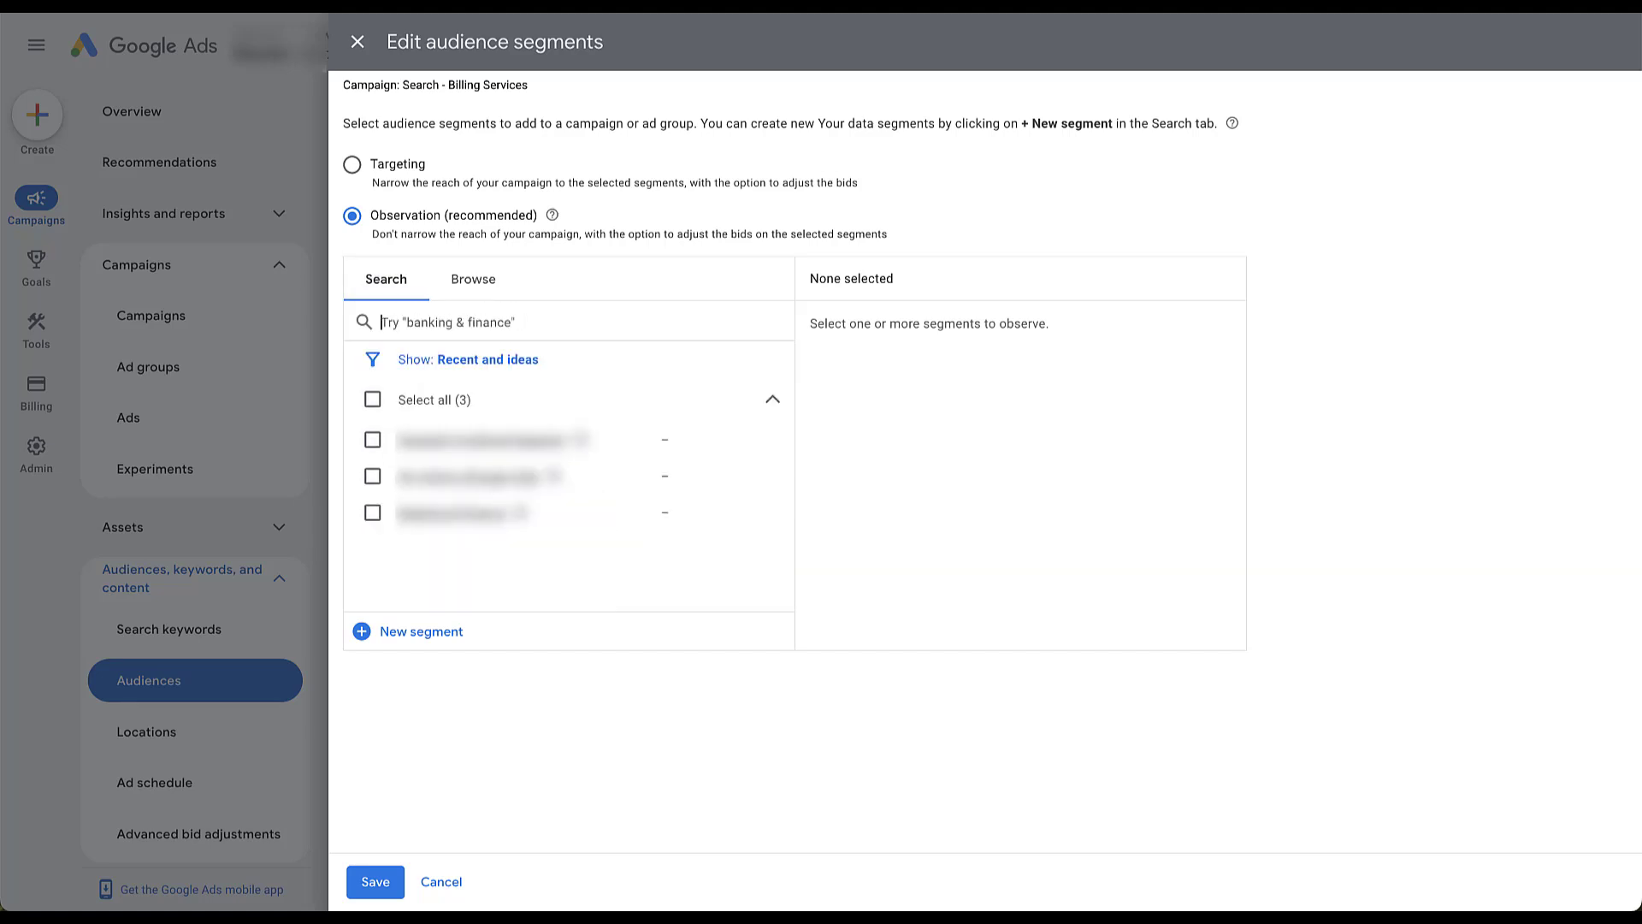
type("Conversion-based")
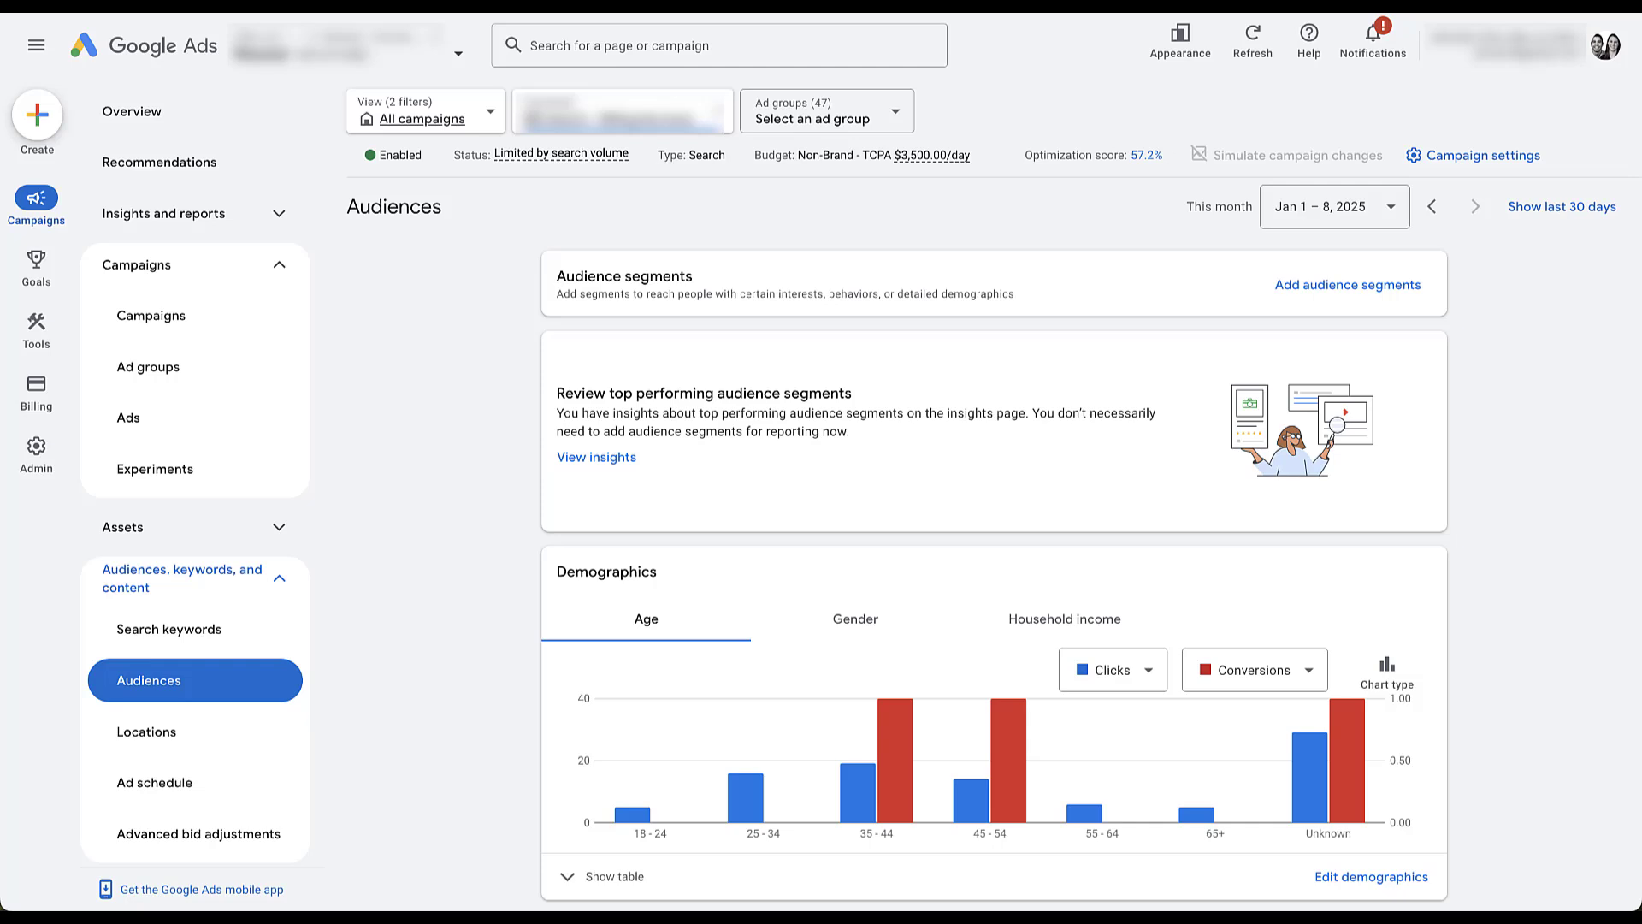
- Add all seven Conversion-based lists as observation segments and view them in the table
left_click(1347, 284)
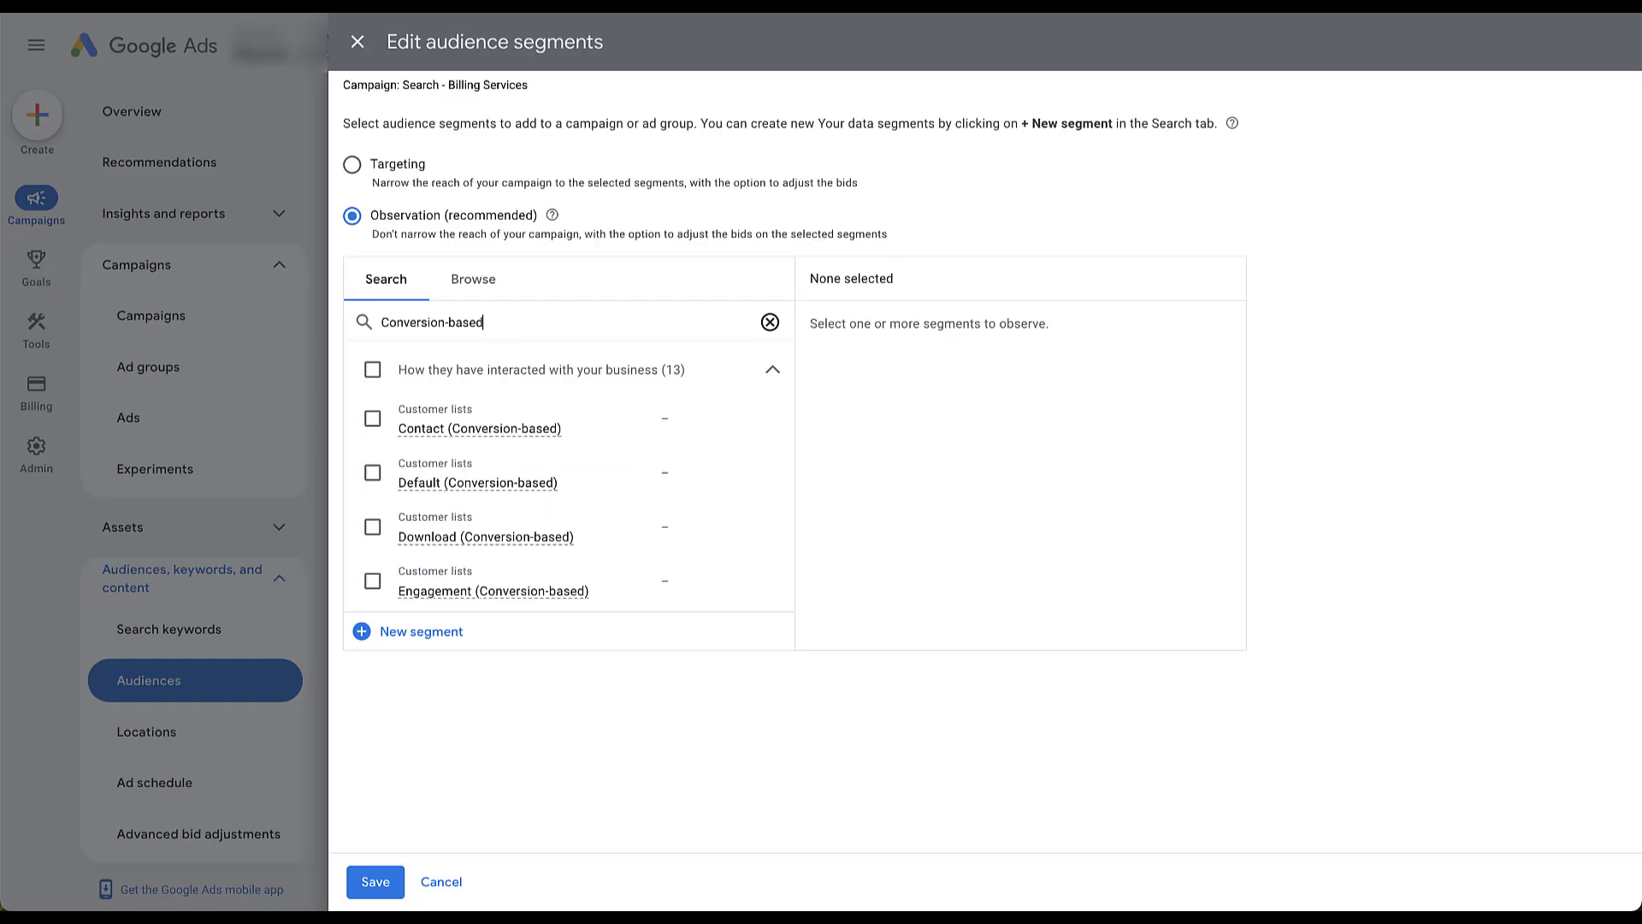
left_click(372, 418)
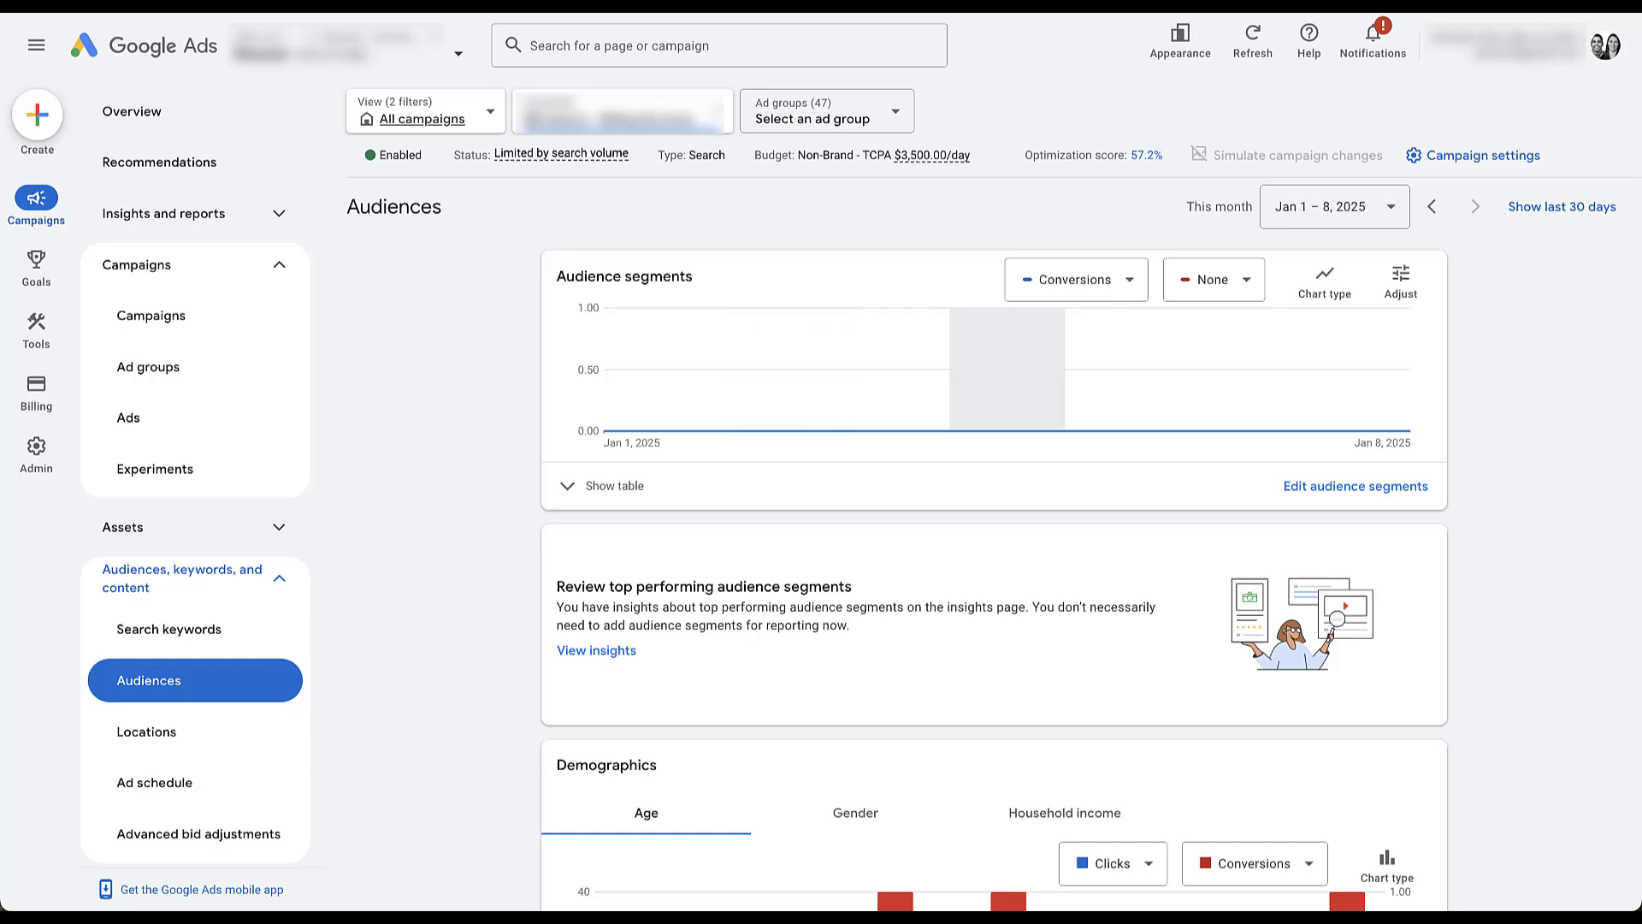
left_click(614, 484)
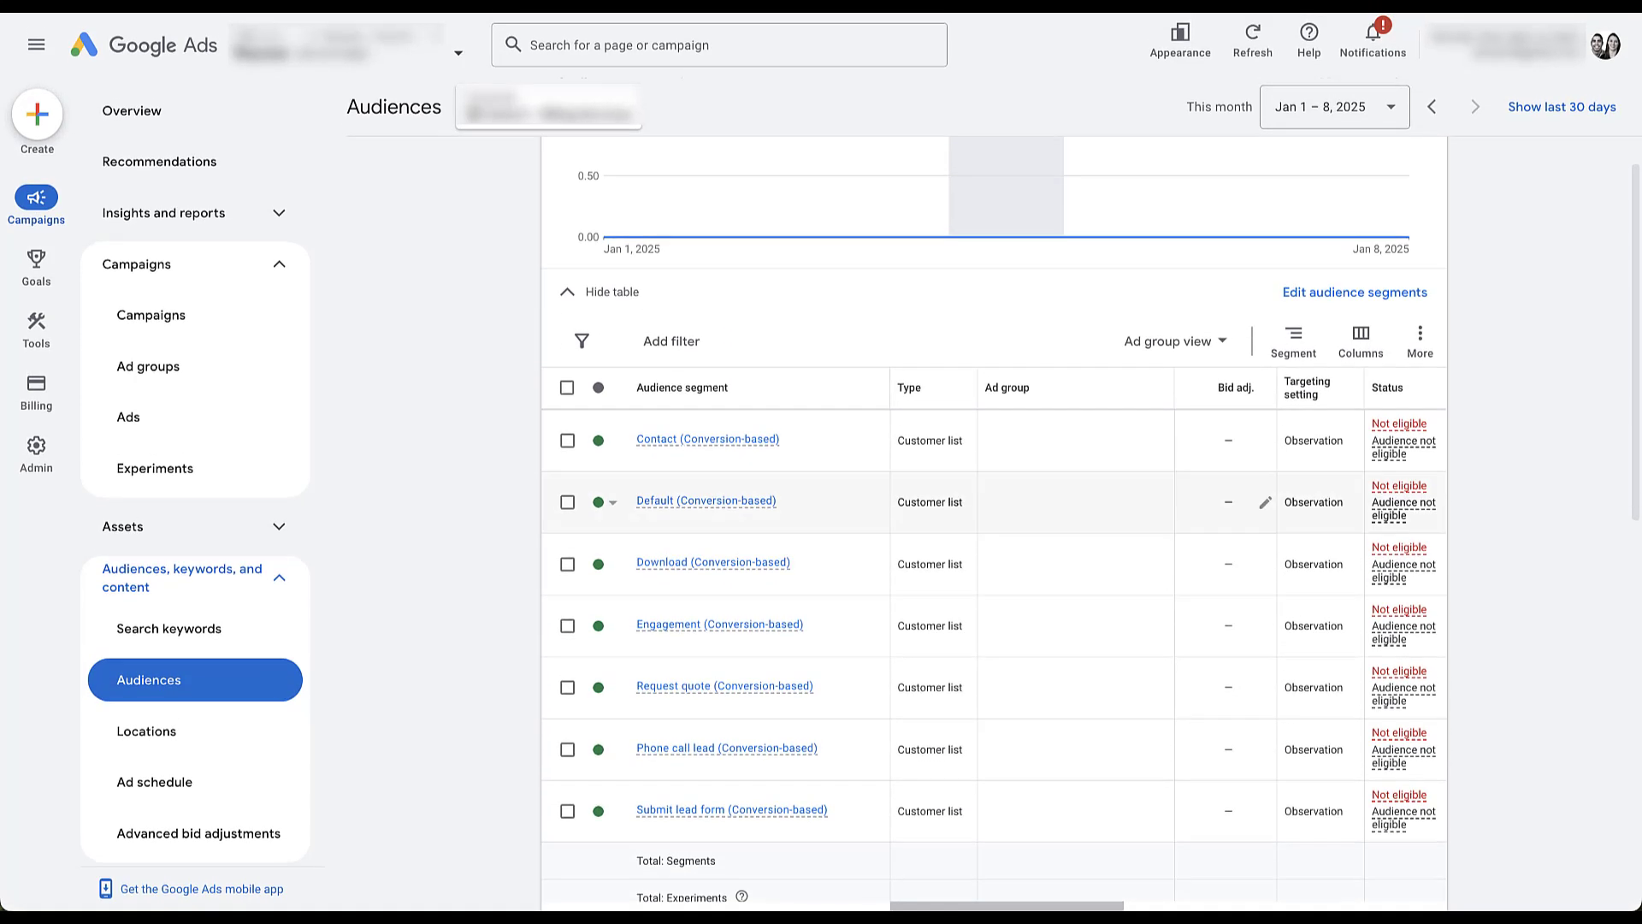